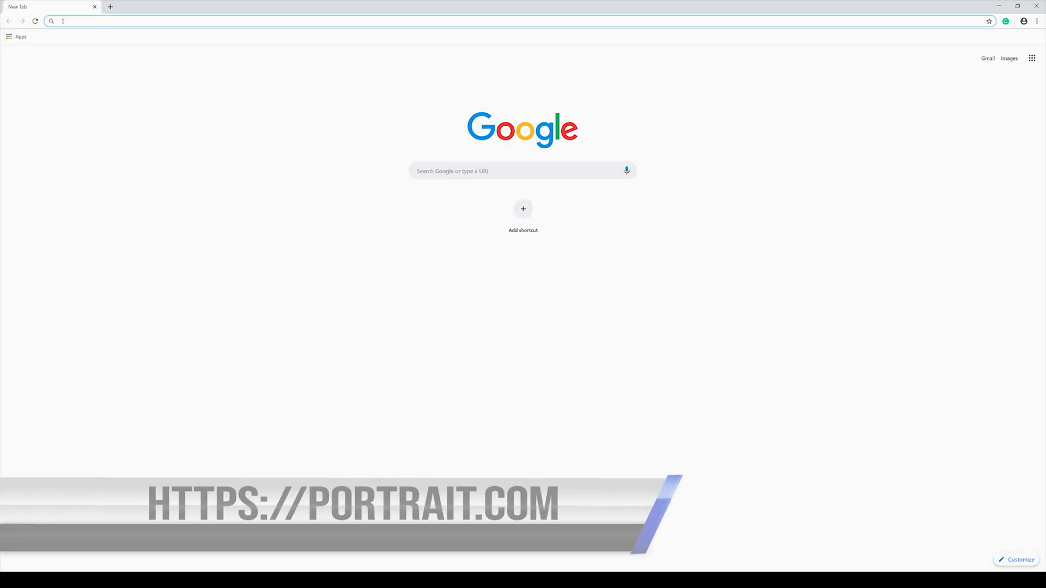
# Go to portrait.com and reach the CalMAN Resource Center support pages.
pyautogui.write('portrait.com')
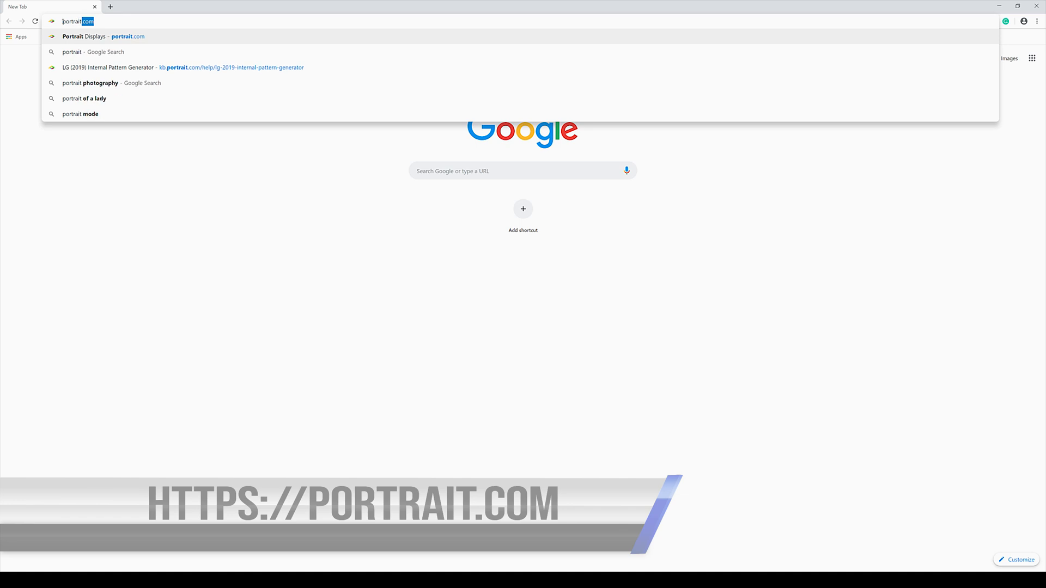
pyautogui.click(93, 37)
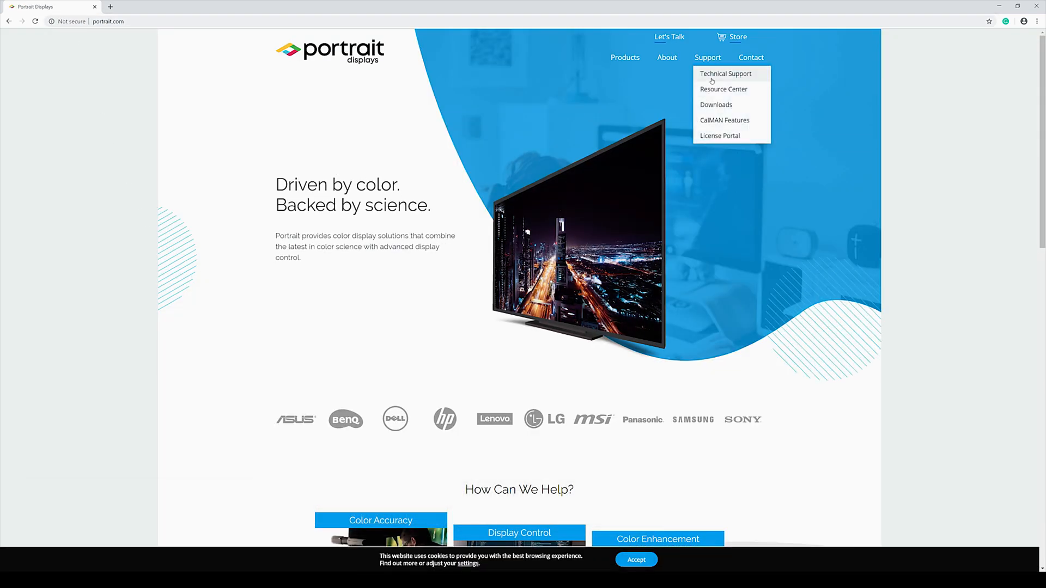
pyautogui.click(723, 89)
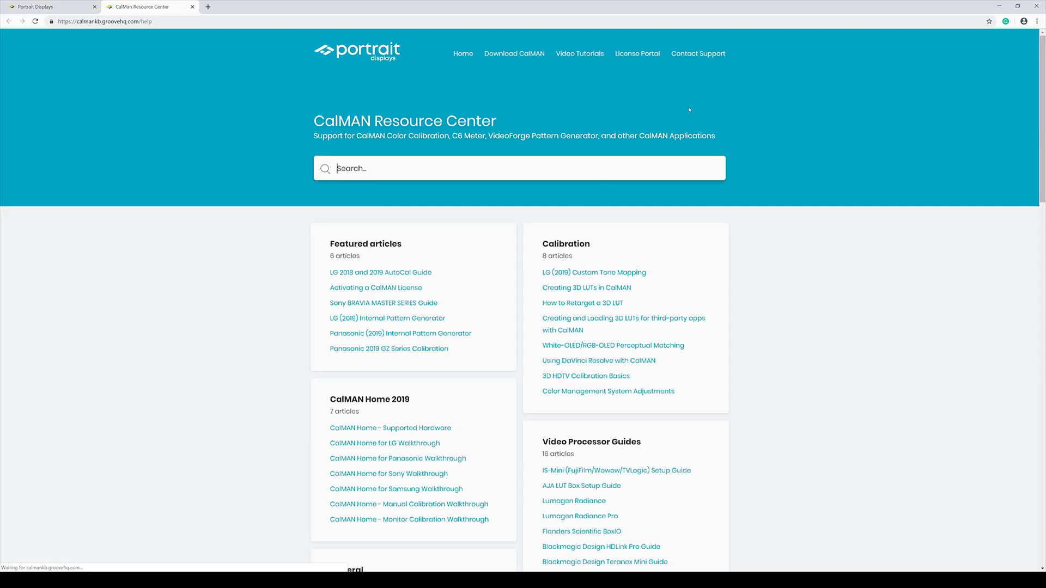
# Open the LG (2019) Internal Pattern Generator article and bring up save options for the HDR grey screen link.
pyautogui.click(387, 319)
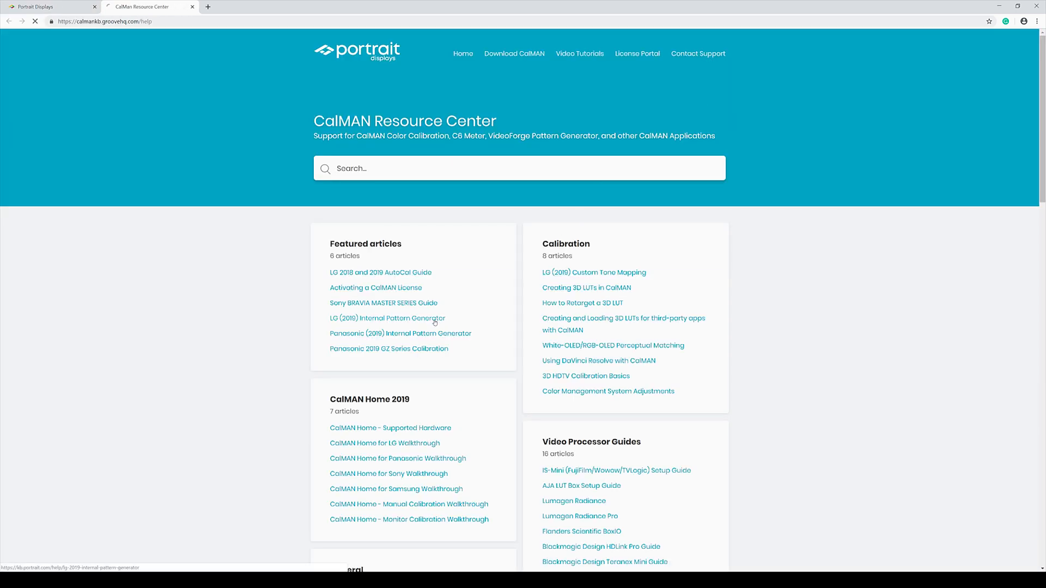
pyautogui.click(382, 319)
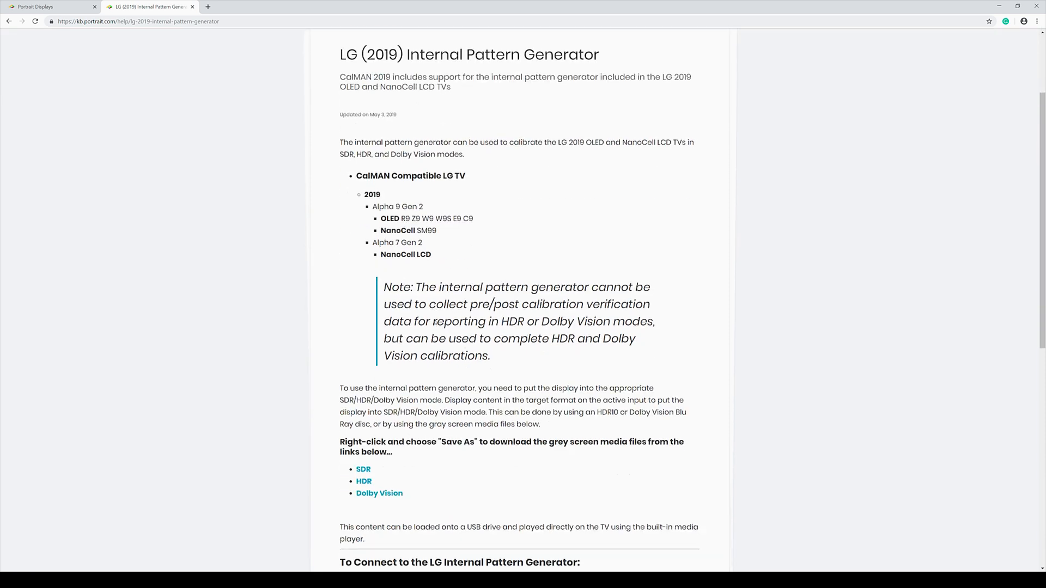
pyautogui.scroll(-3)
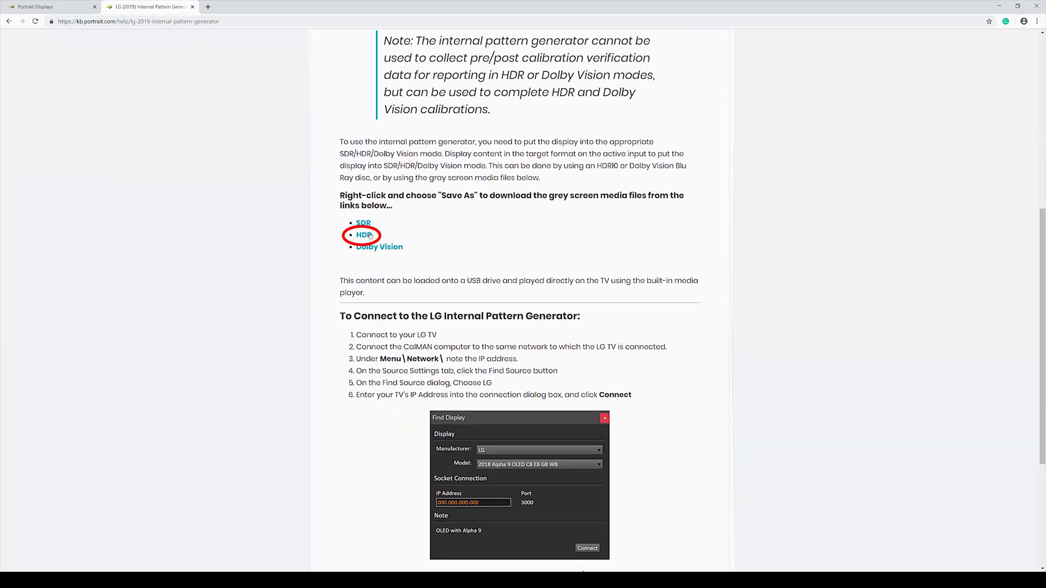
pyautogui.rightClick(361, 235)
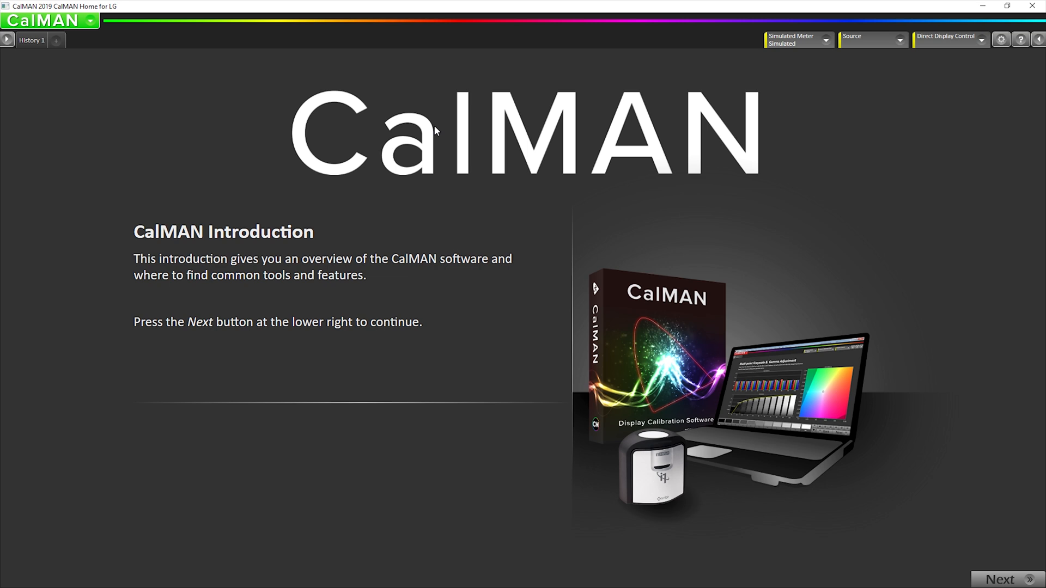
pyautogui.moveTo(277, 112)
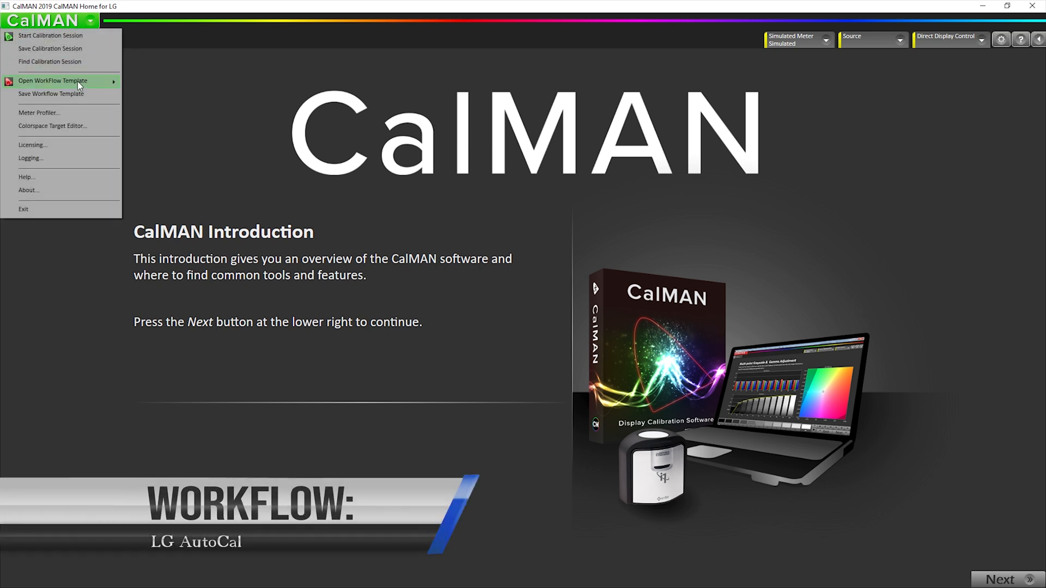
# Load the LG AutoCal workflow, choose HDR format, and continue to Session Setup.
pyautogui.click(55, 81)
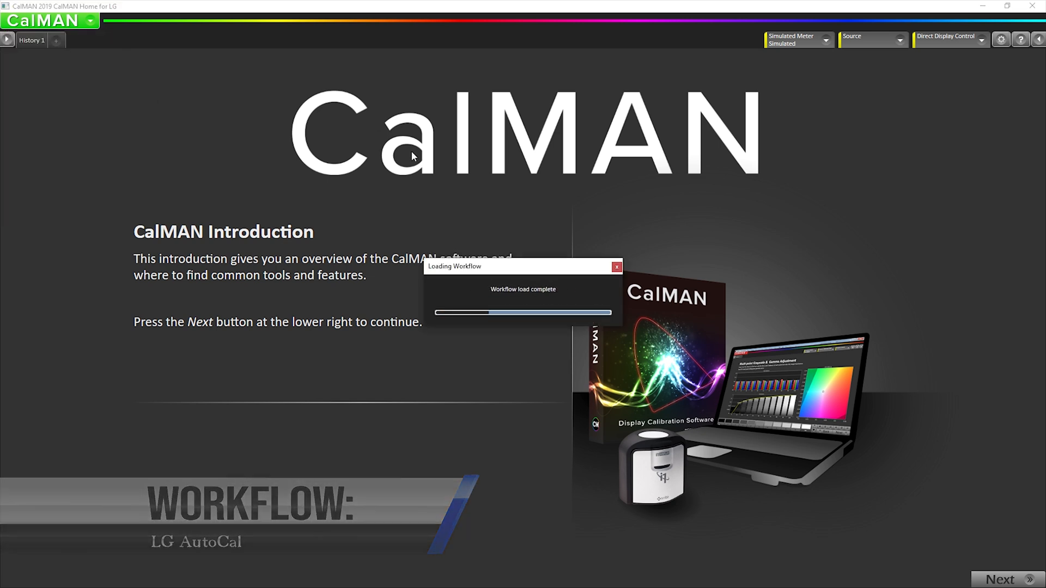
pyautogui.click(1000, 580)
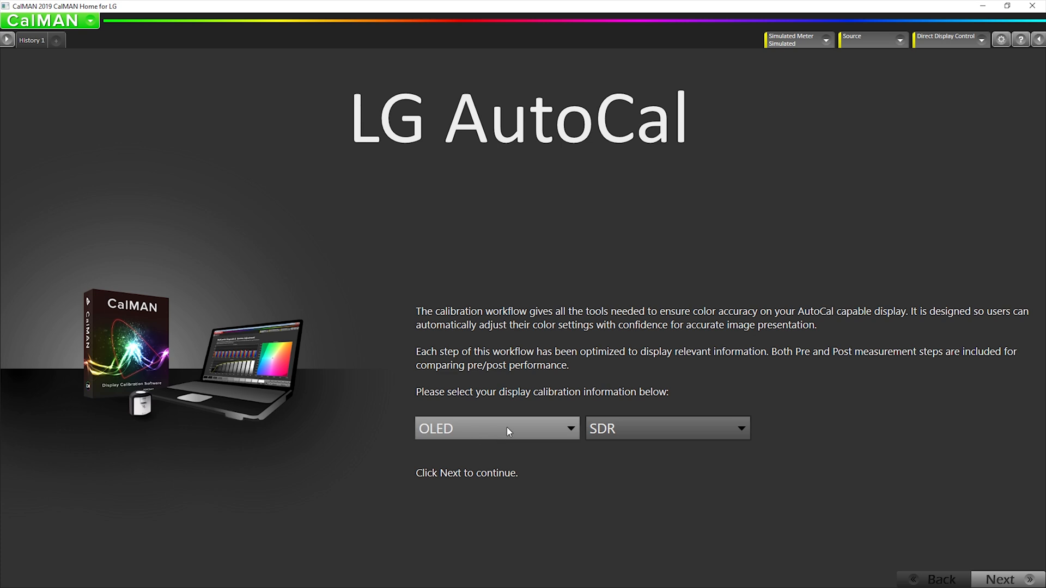
pyautogui.click(738, 429)
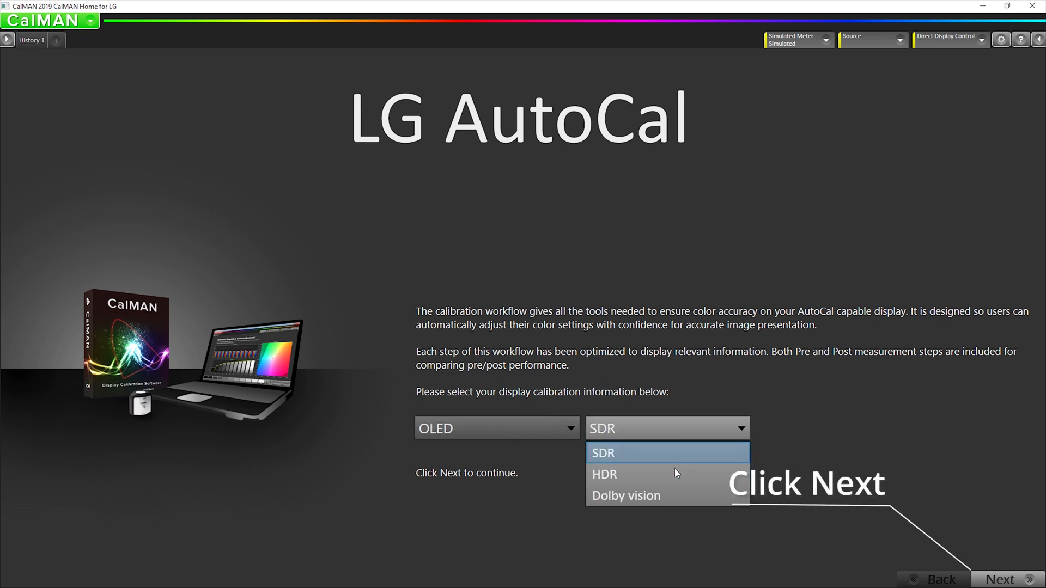
pyautogui.click(603, 475)
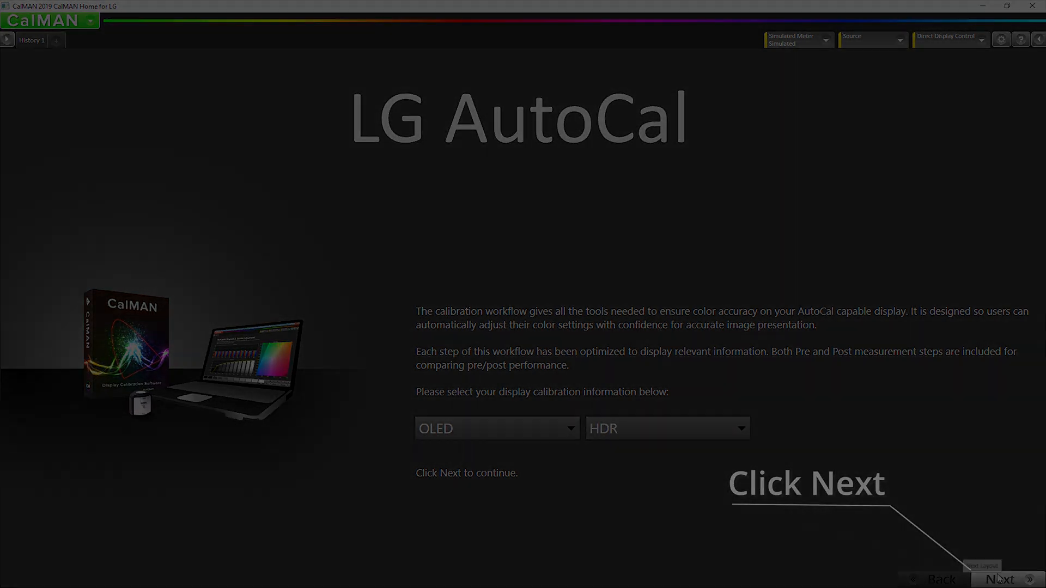
pyautogui.click(1003, 579)
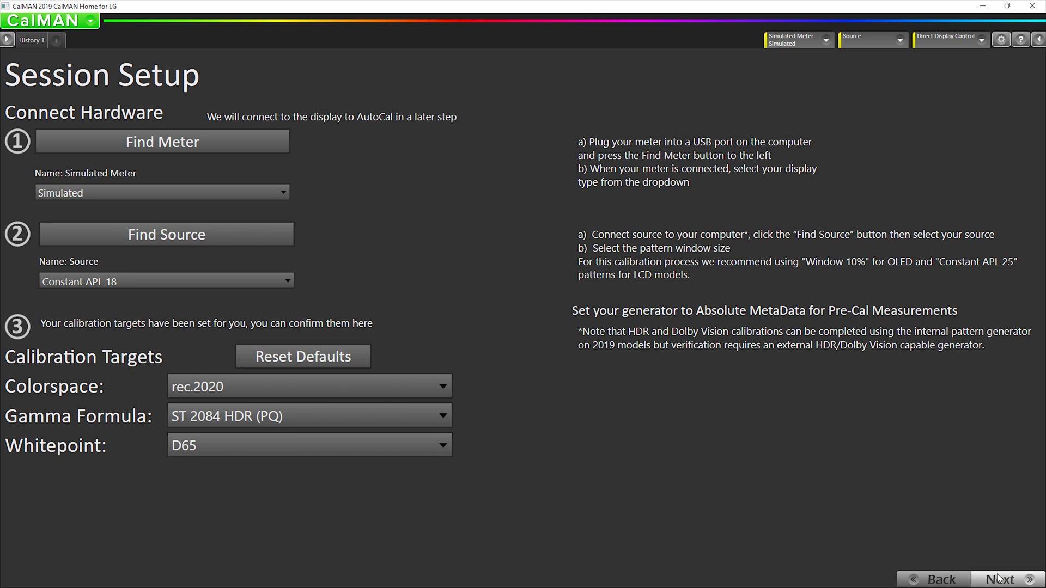
pyautogui.moveTo(430, 228)
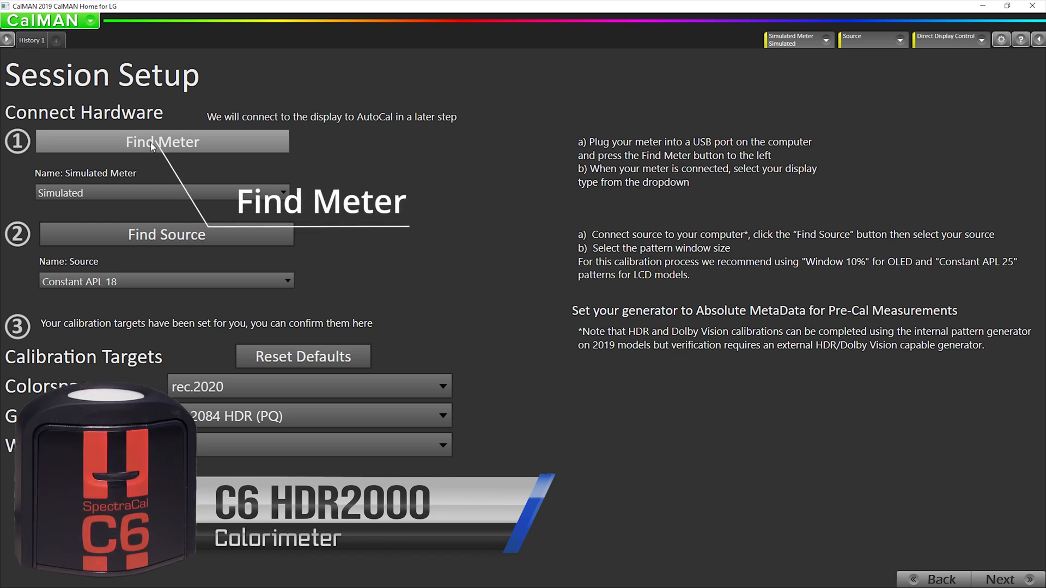
# Find the C6 HDR2000 meter and set display type OLED (White) - LG, Panasonic, Sony.
pyautogui.click(162, 141)
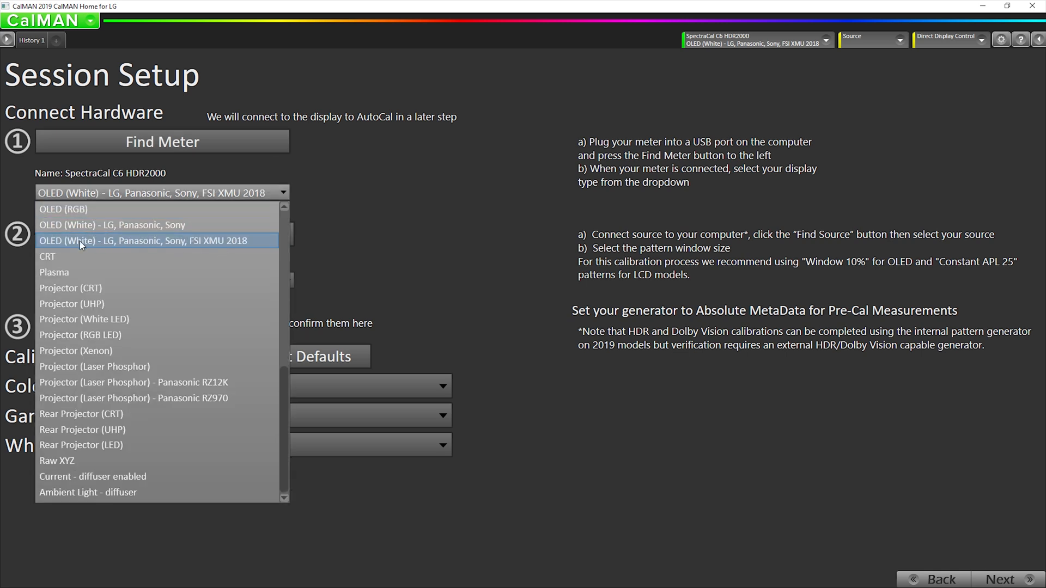
pyautogui.click(136, 241)
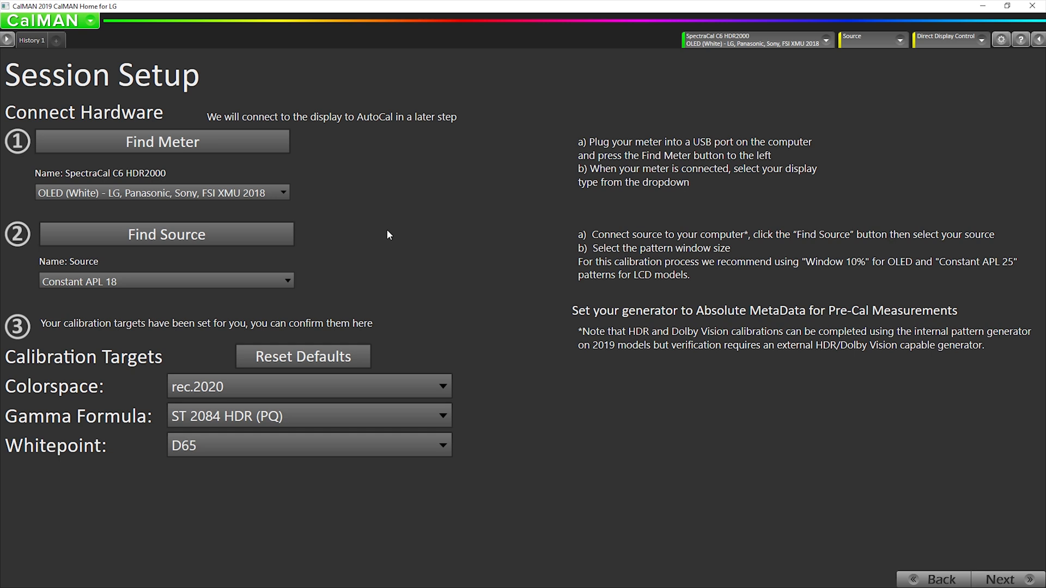
pyautogui.moveTo(395, 240)
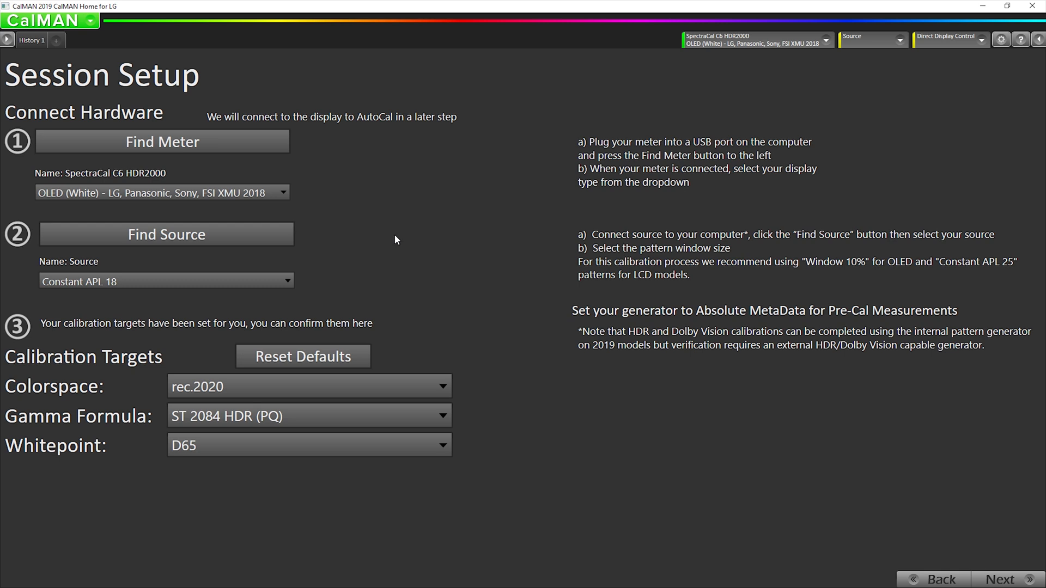
pyautogui.moveTo(190, 240)
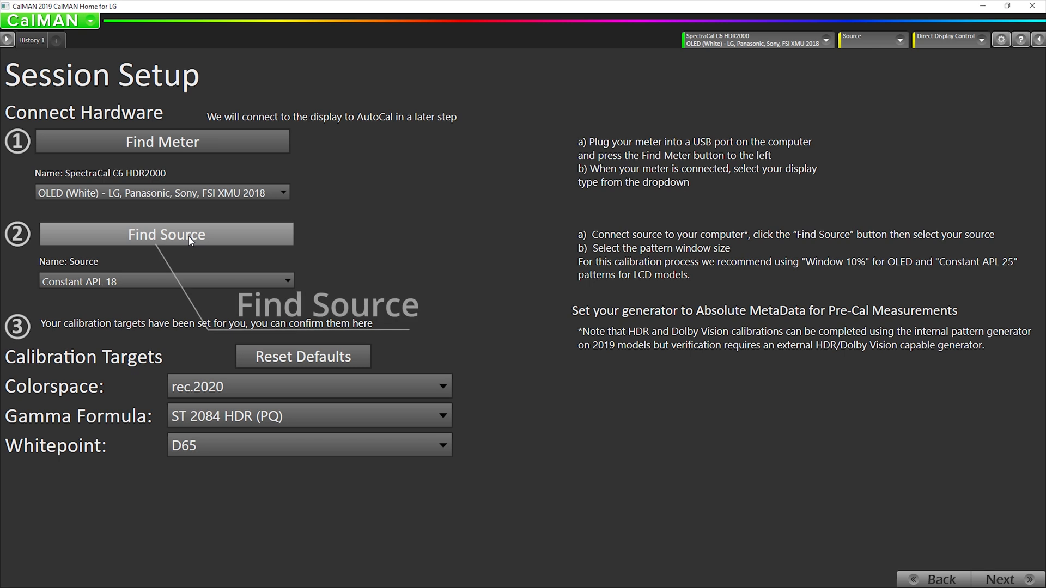
# Add the LG TV as pattern source by IP and pair it with PIN 308.
pyautogui.click(166, 234)
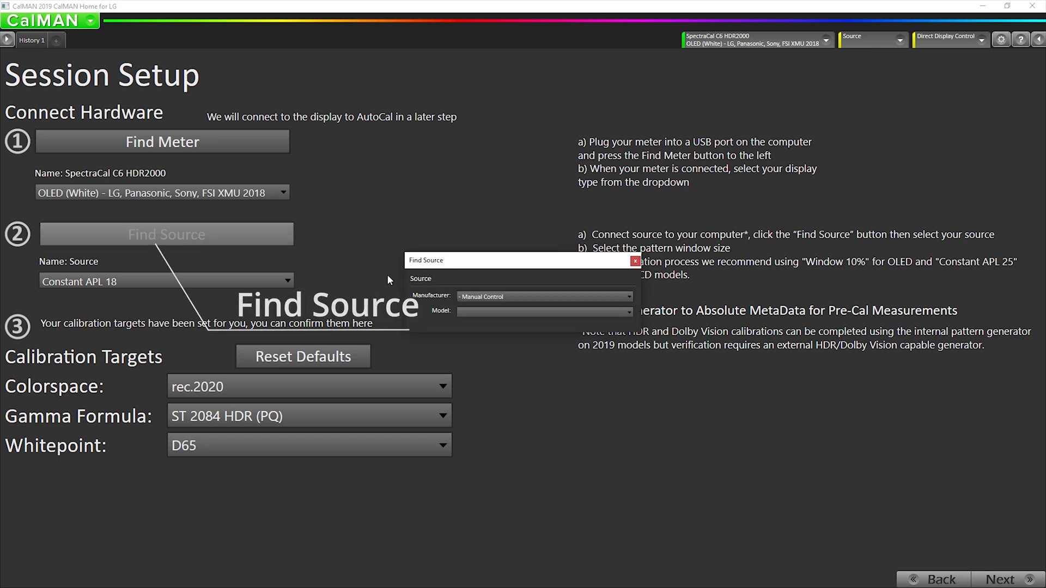
pyautogui.click(545, 297)
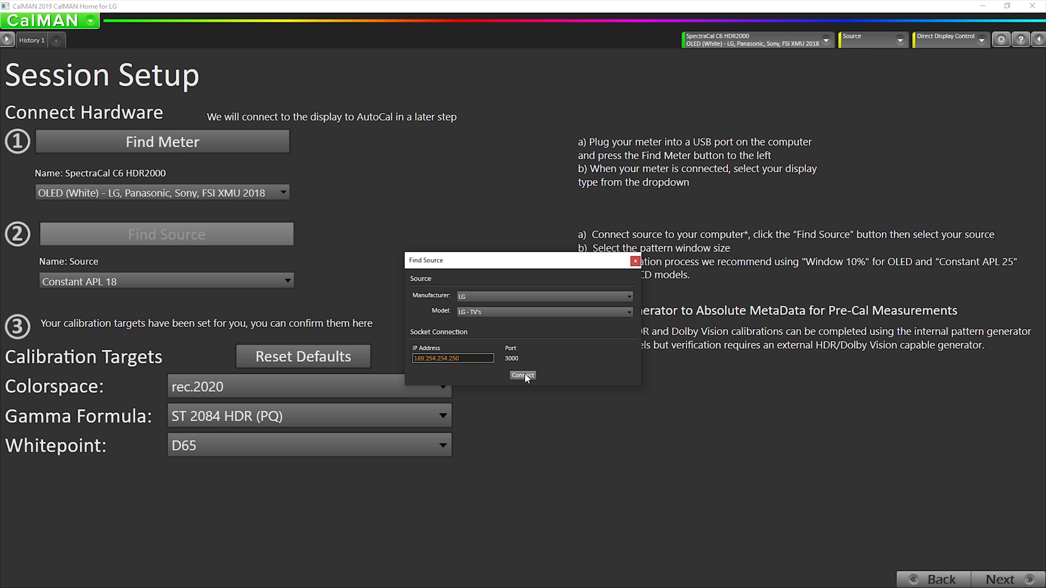
pyautogui.click(523, 375)
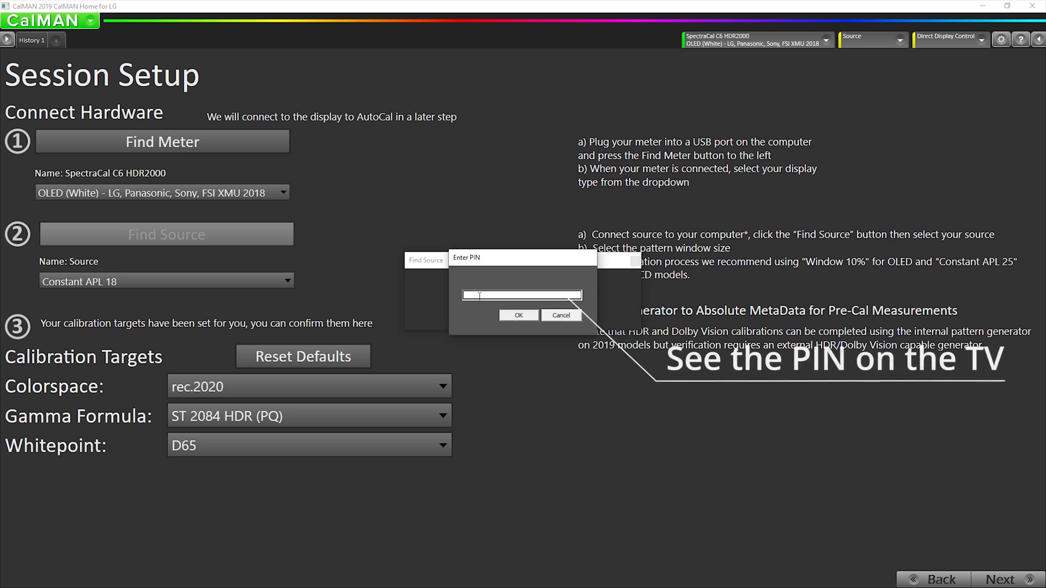
pyautogui.write('3')
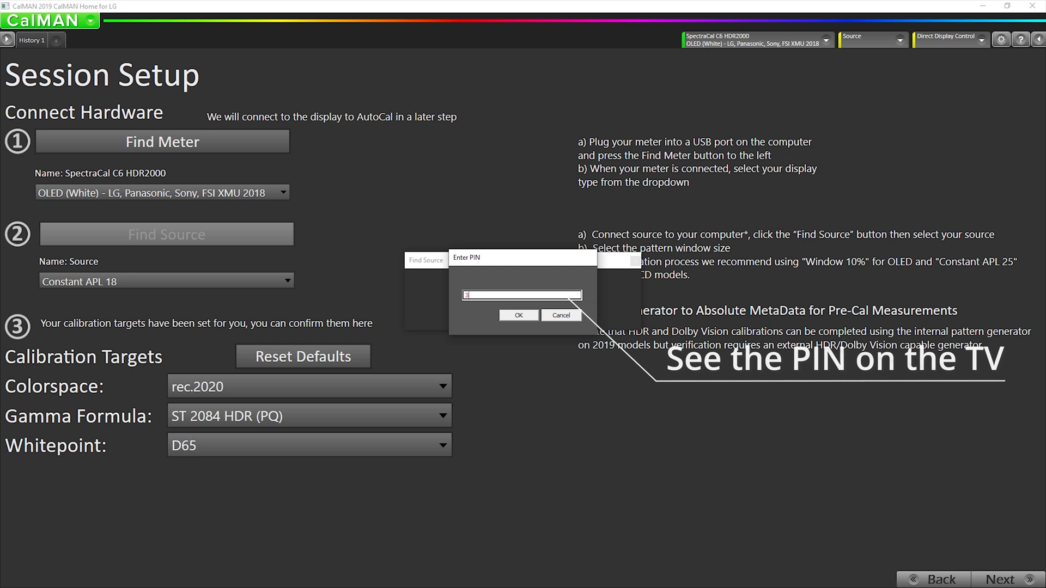
pyautogui.write('0859907')
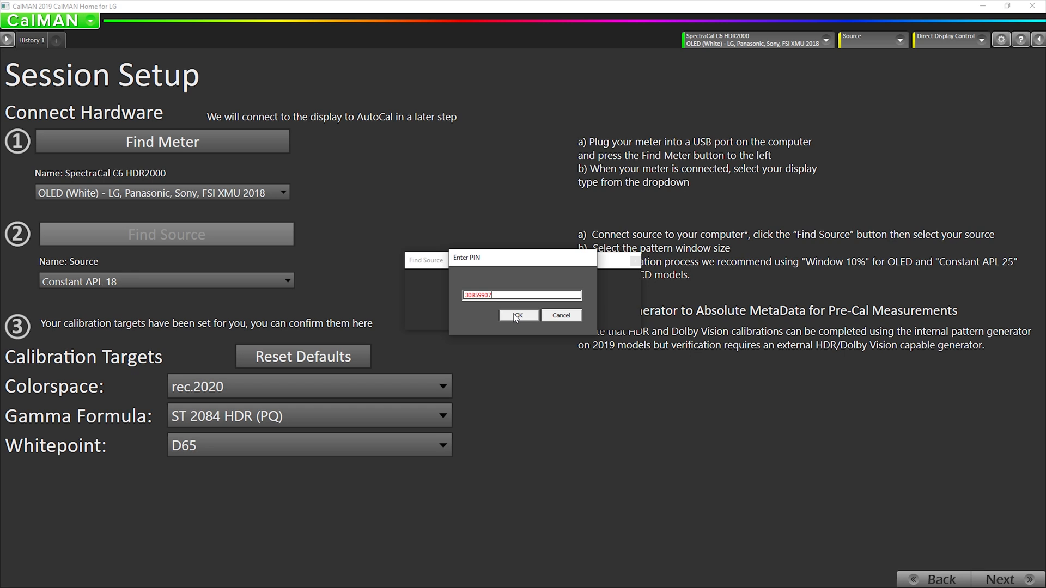
pyautogui.click(518, 315)
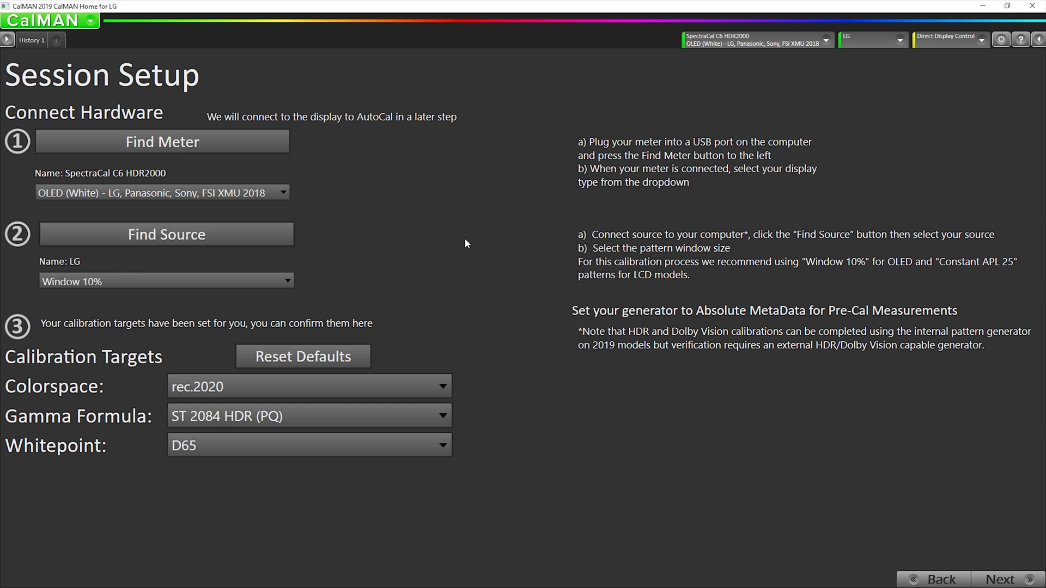
pyautogui.moveTo(862, 122)
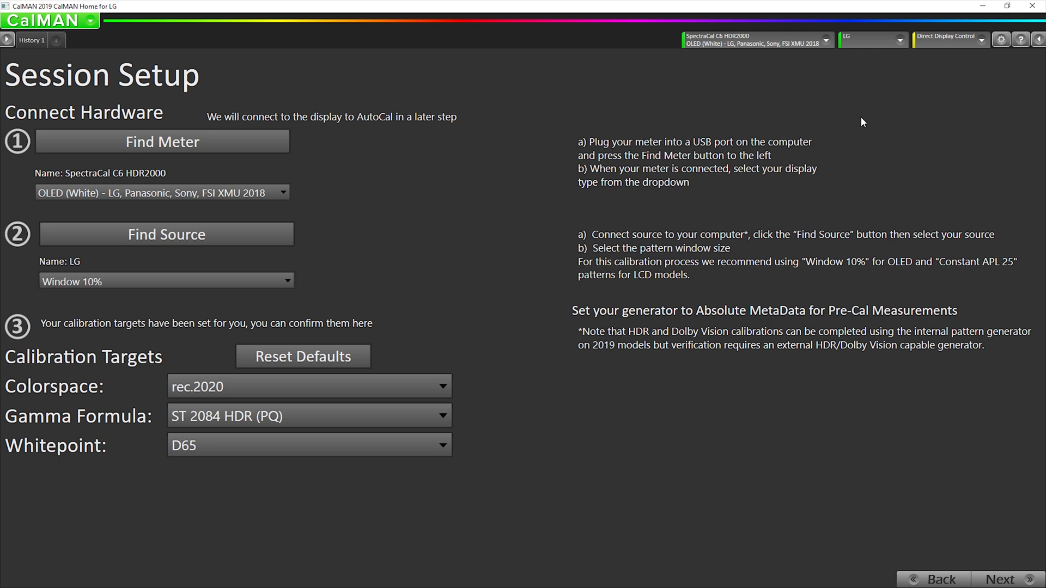
# Give the LG source HDR 2020 colourspace and the Fine Grayscale specialty pattern.
pyautogui.click(874, 39)
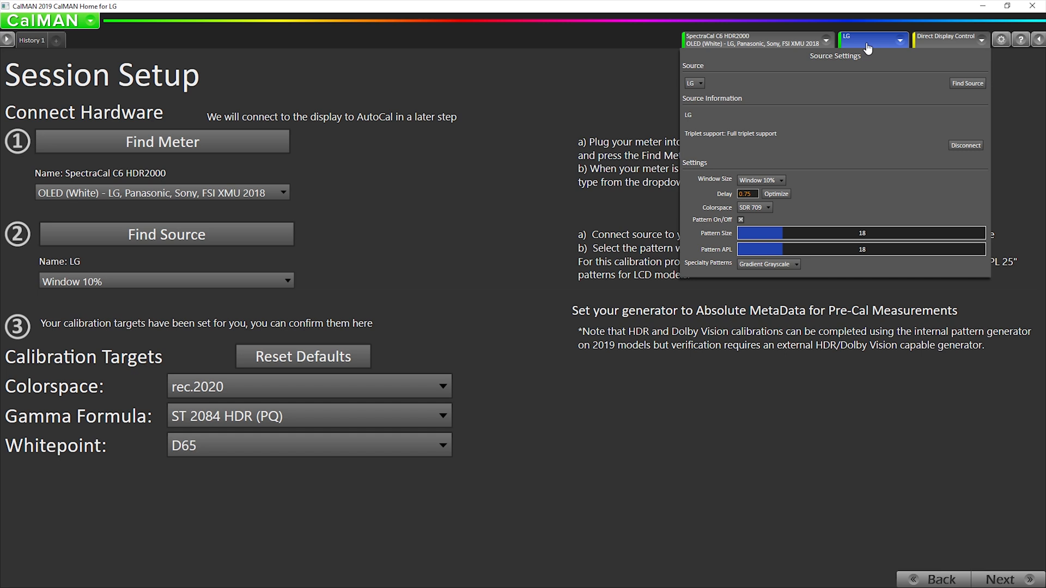
pyautogui.moveTo(817, 176)
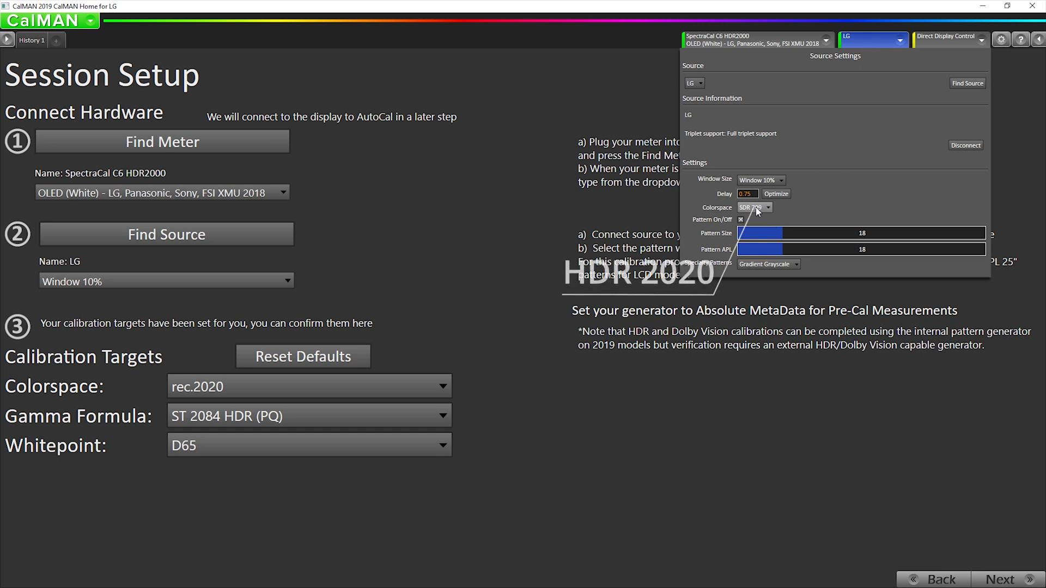
pyautogui.click(766, 208)
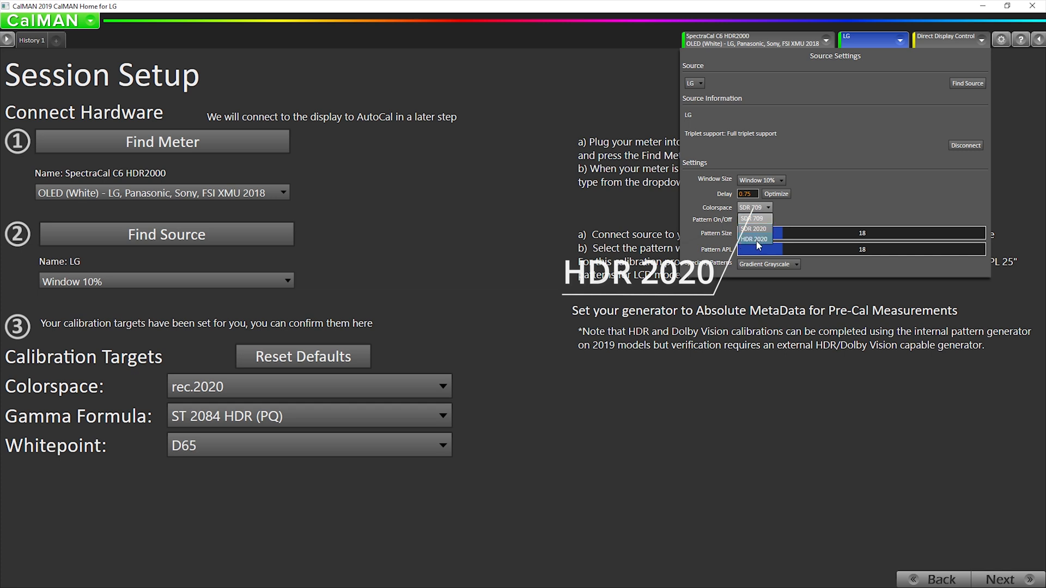
pyautogui.click(754, 239)
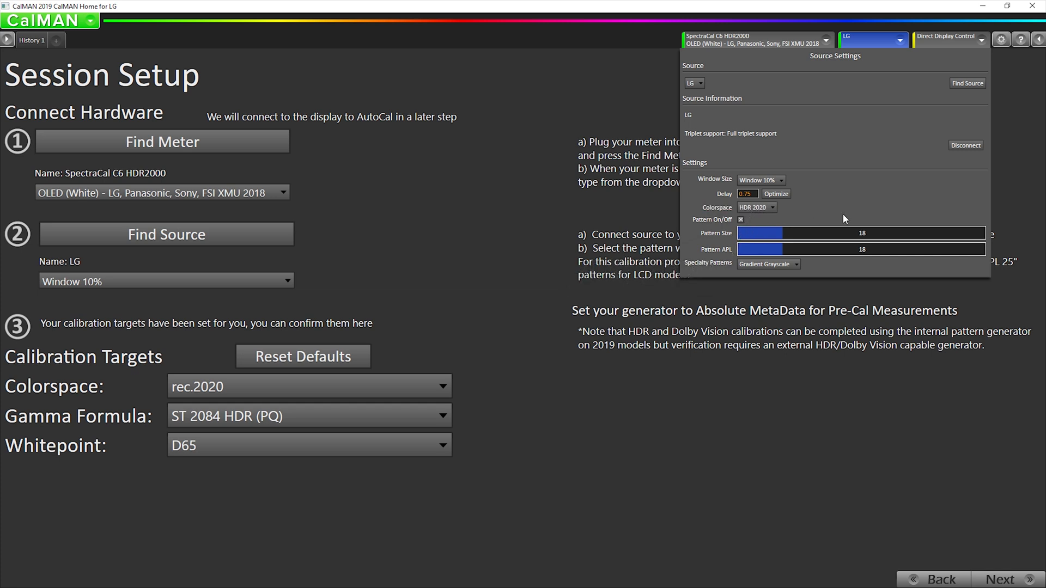
pyautogui.moveTo(847, 219)
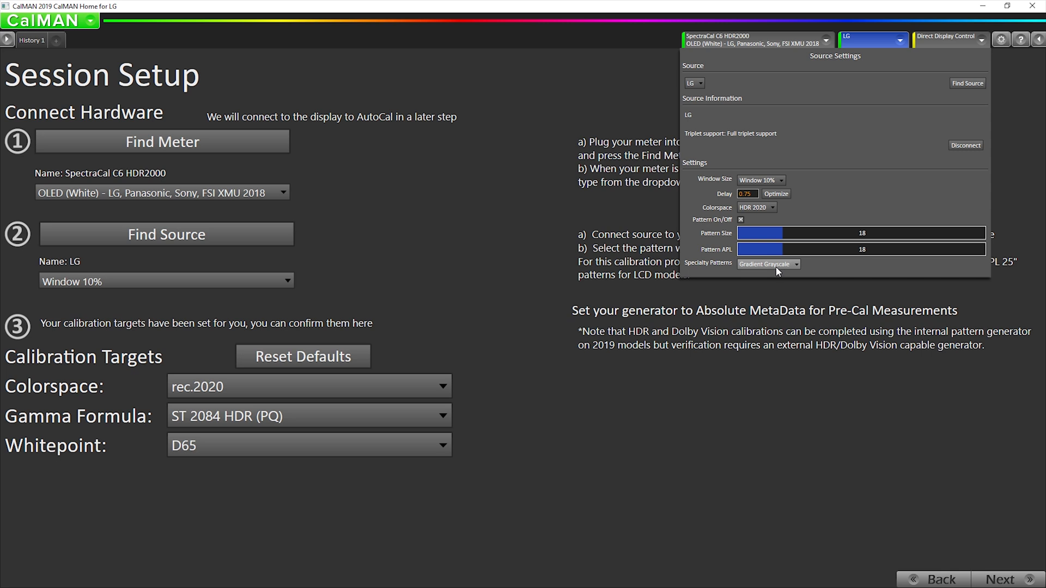
pyautogui.click(767, 264)
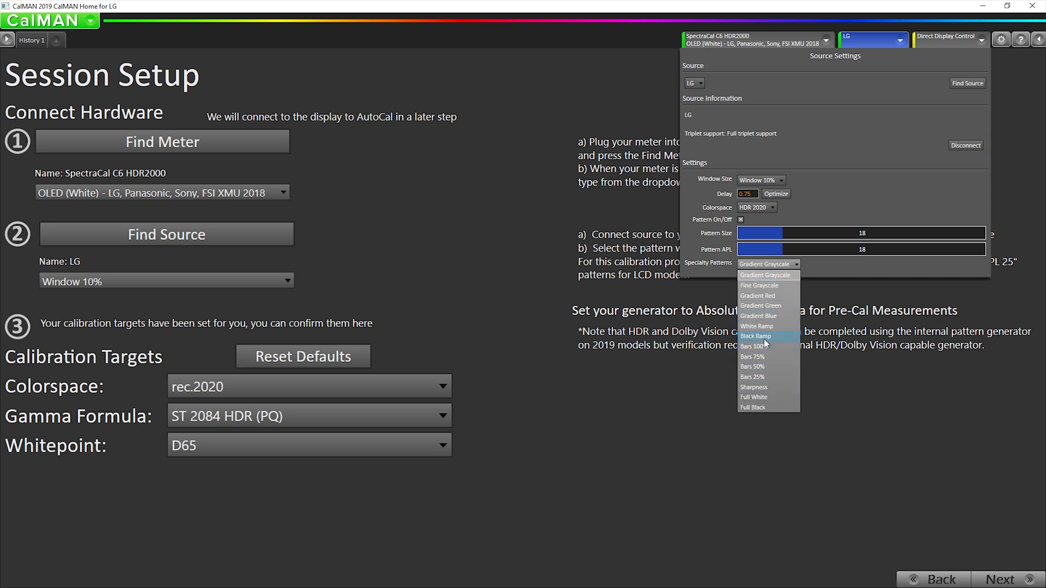
pyautogui.moveTo(763, 347)
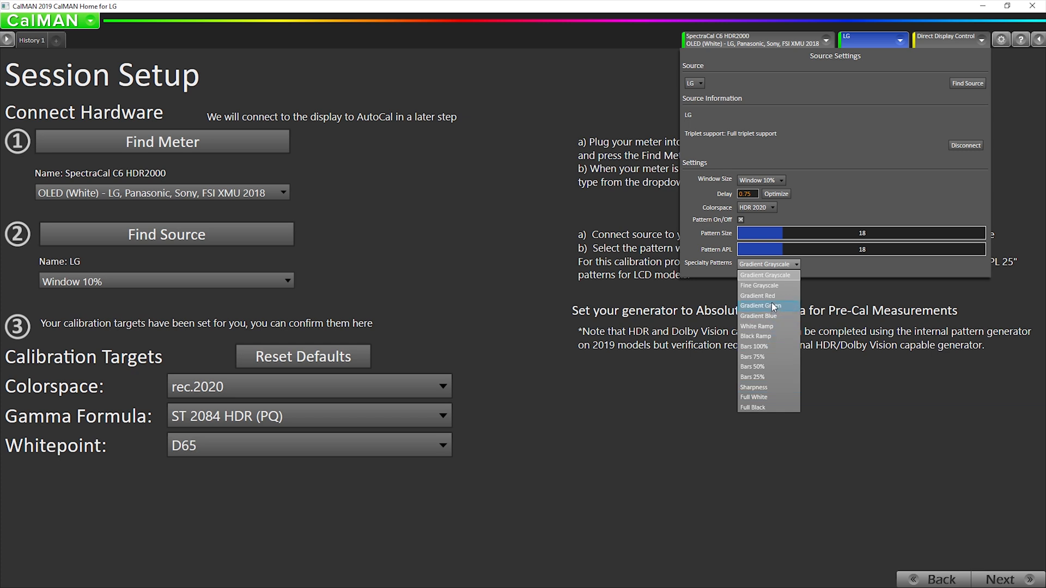
pyautogui.click(759, 285)
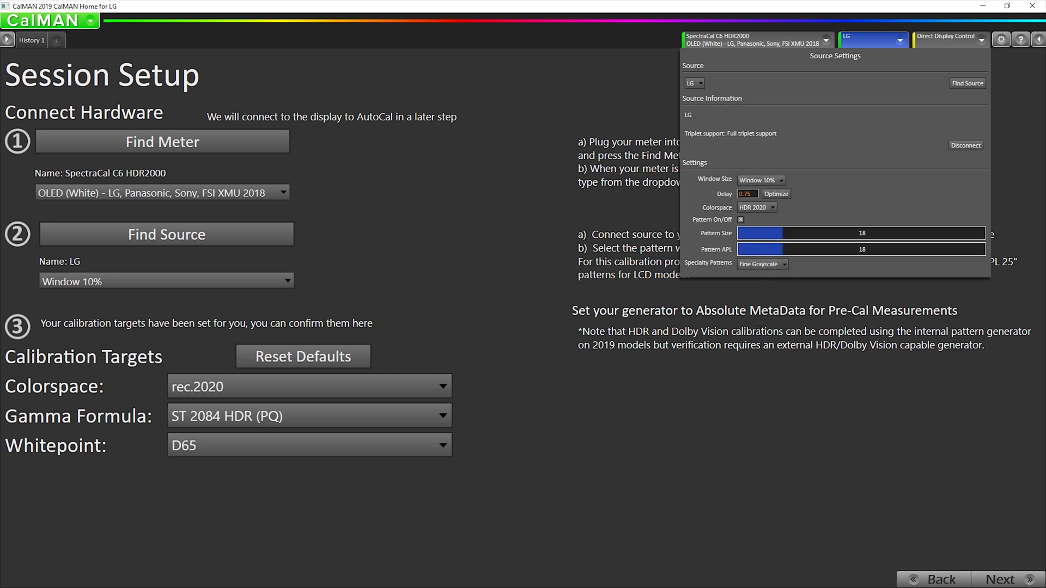
pyautogui.moveTo(718, 387)
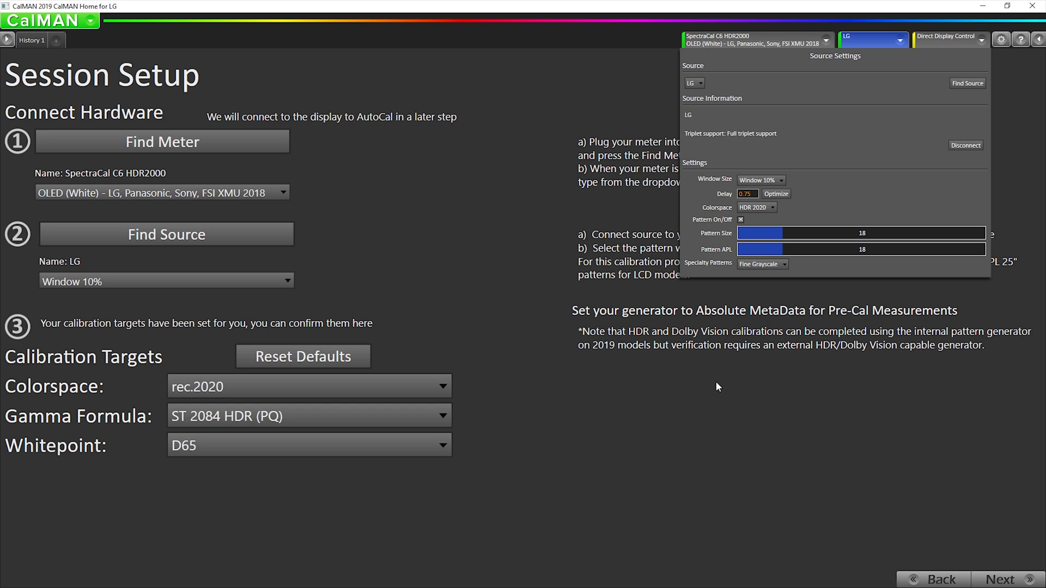
pyautogui.click(874, 40)
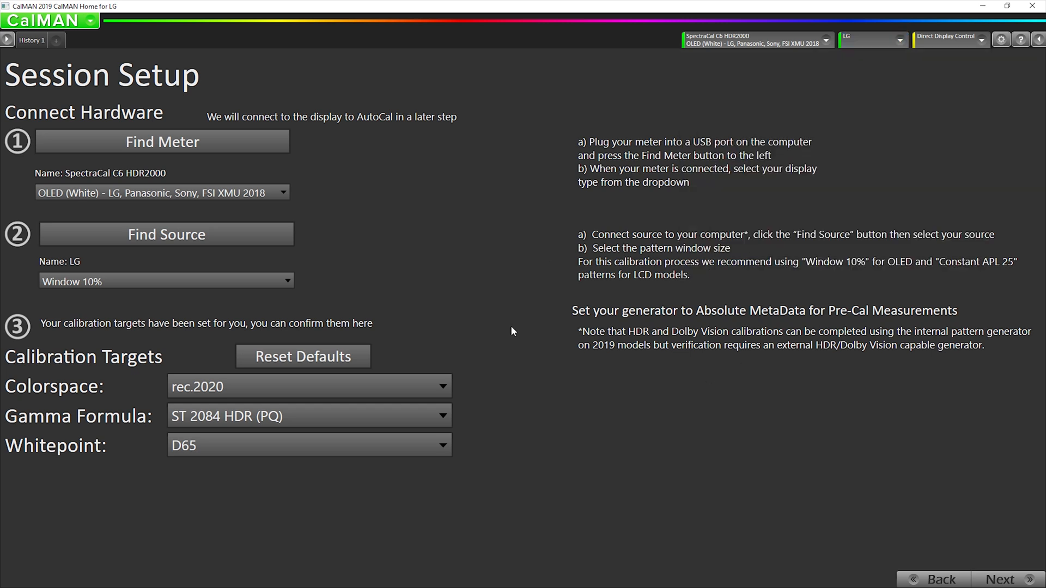
pyautogui.moveTo(280, 193)
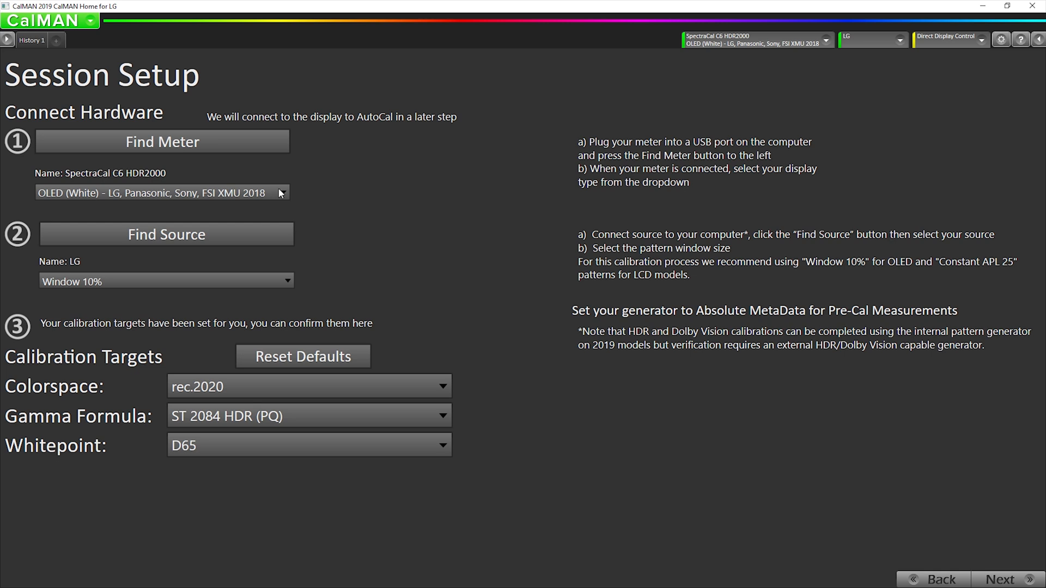
pyautogui.moveTo(1001, 546)
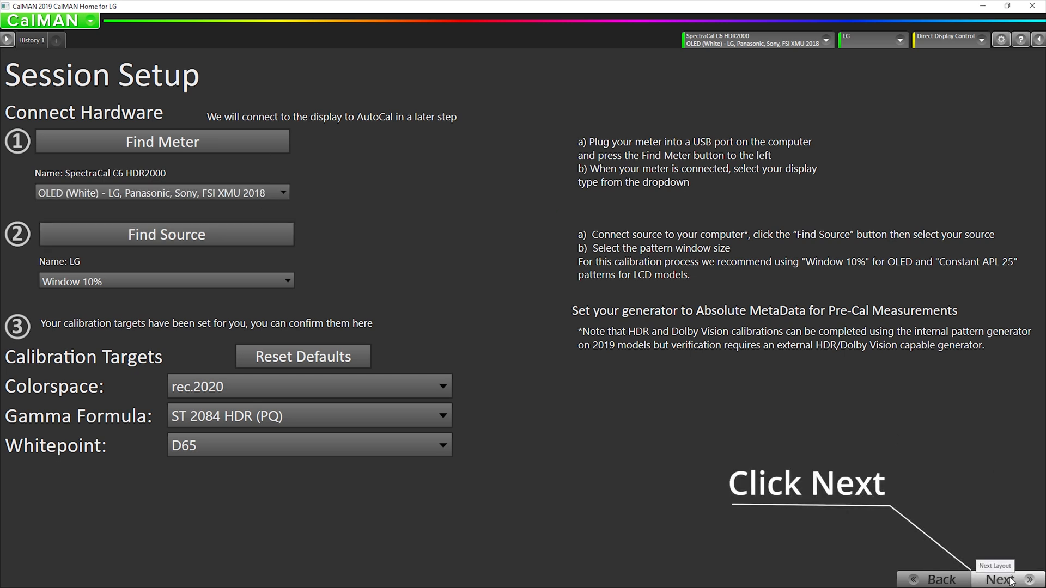
# On the next page, find and connect the 2019 Alpha 9 OLED C9 television.
pyautogui.click(1003, 579)
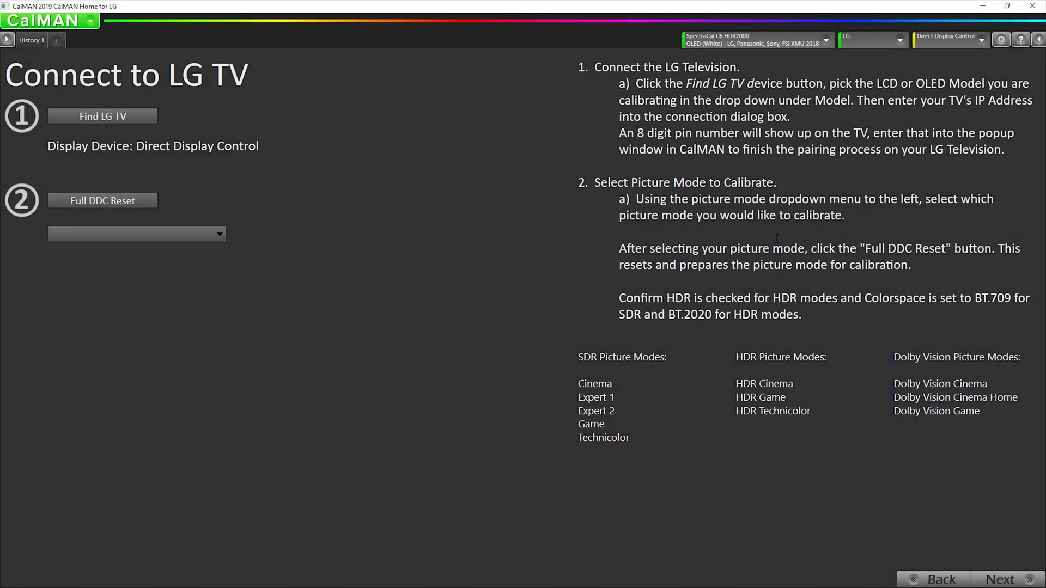
pyautogui.moveTo(158, 117)
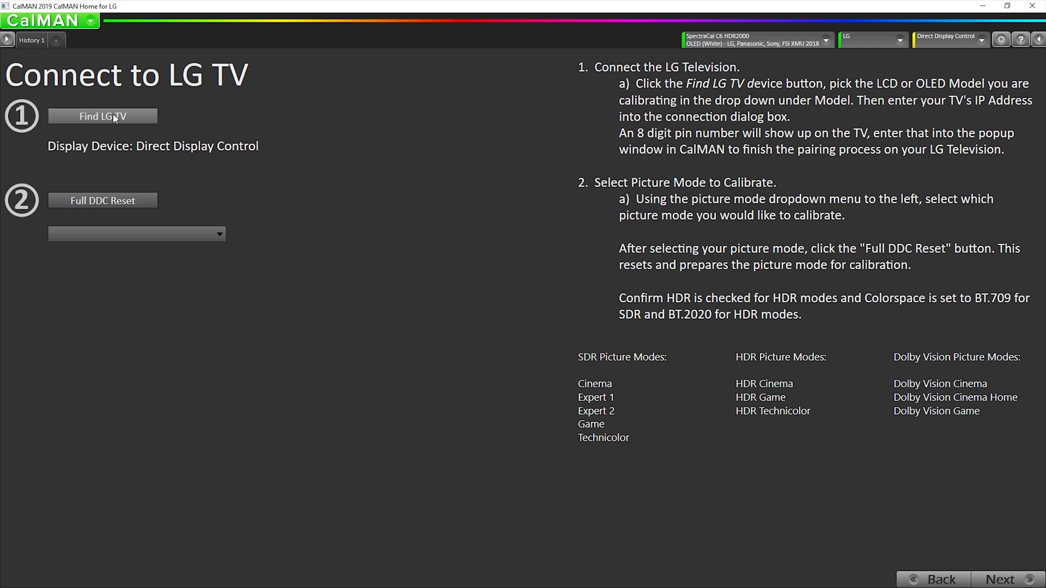
pyautogui.click(102, 116)
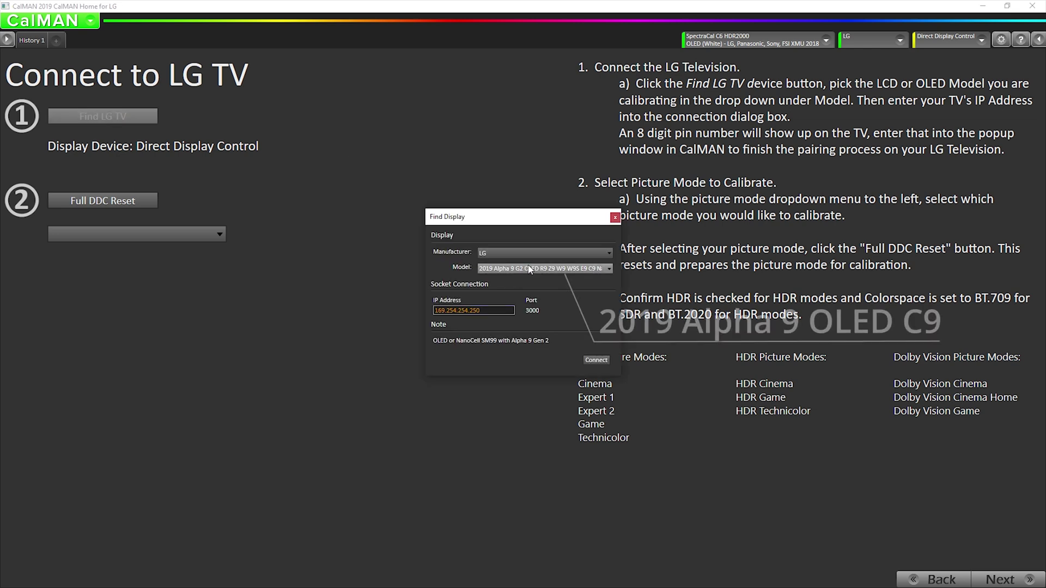
pyautogui.click(611, 268)
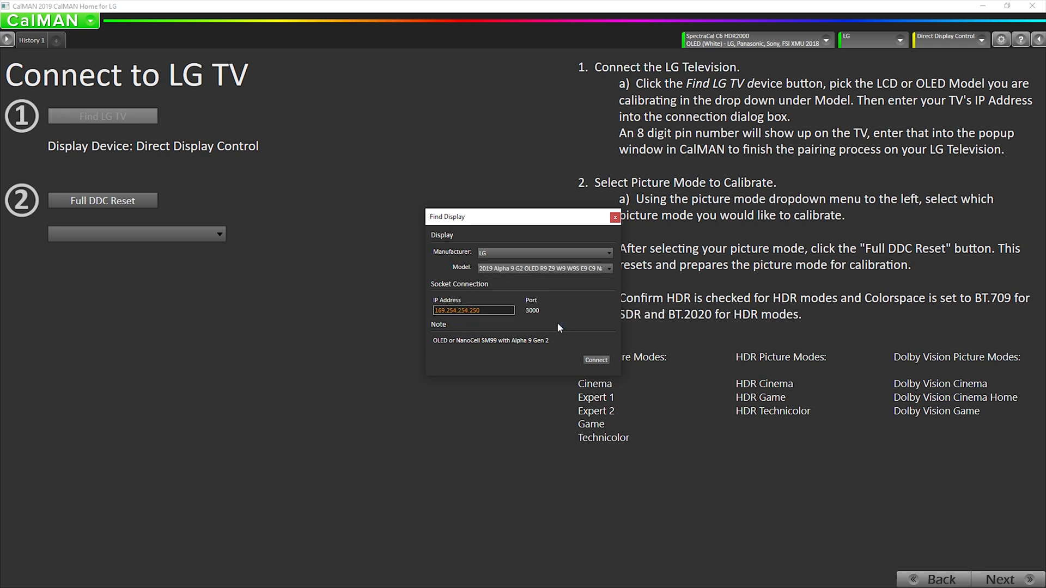
pyautogui.click(596, 360)
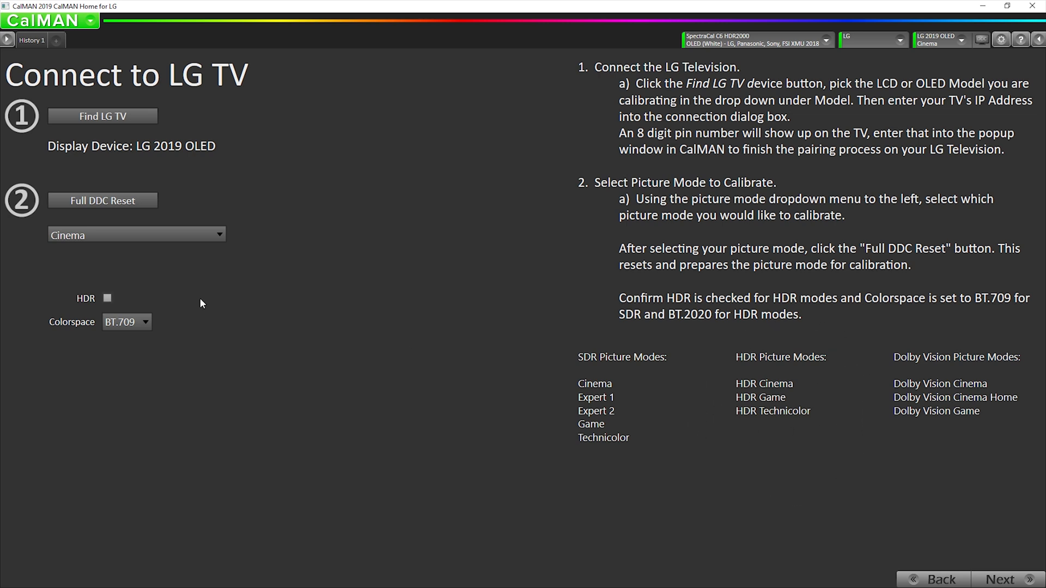
# Select HDR Cinema picture mode and run a Full DDC Reset on it.
pyautogui.click(136, 235)
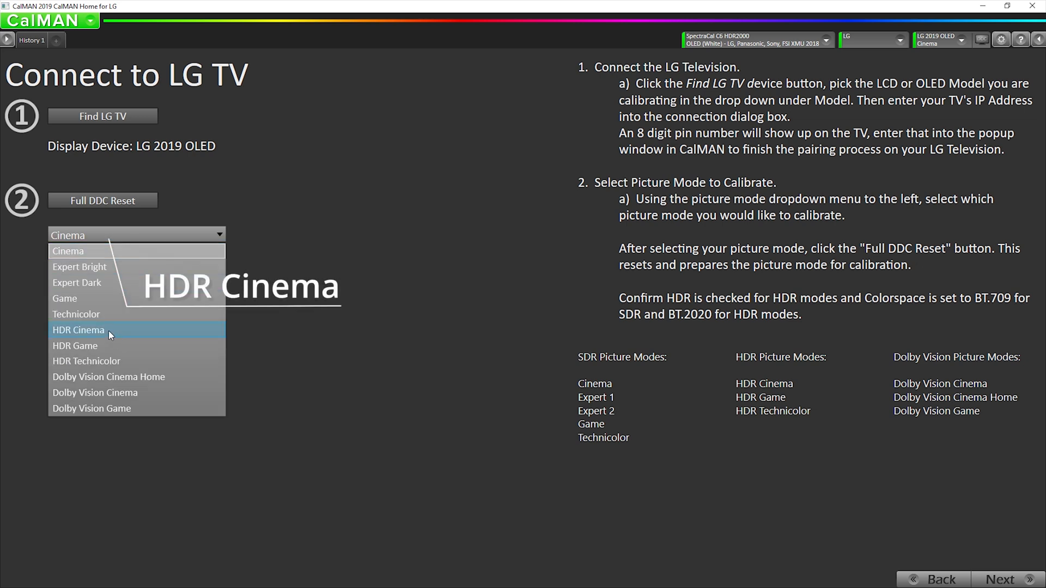
pyautogui.click(78, 330)
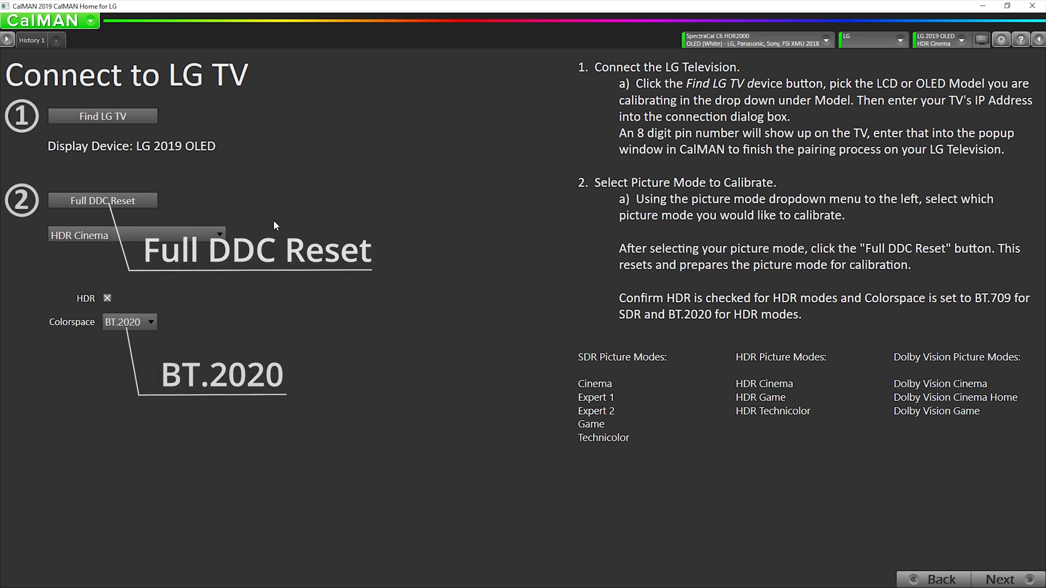
pyautogui.click(103, 201)
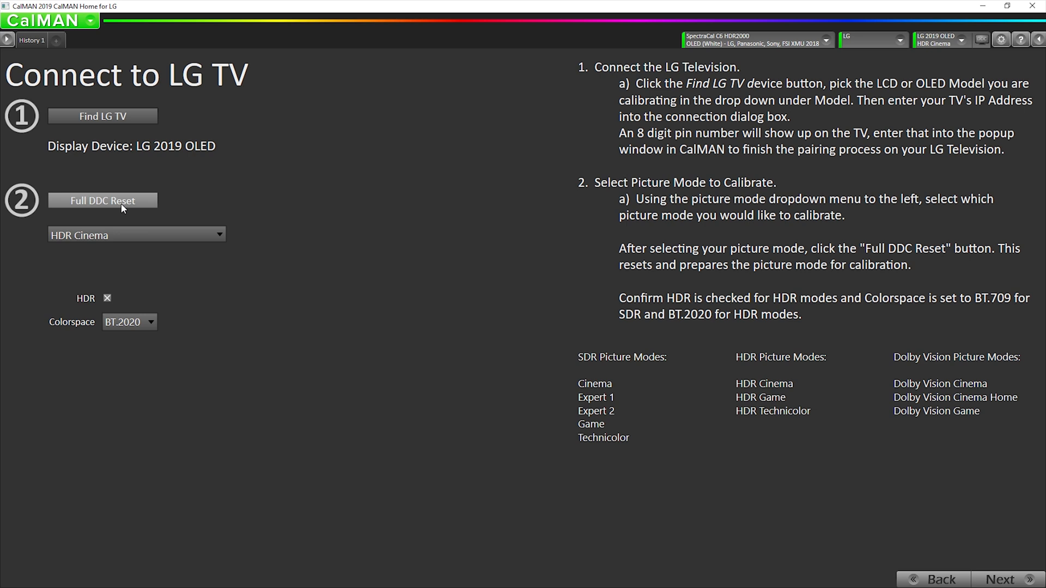
pyautogui.moveTo(504, 243)
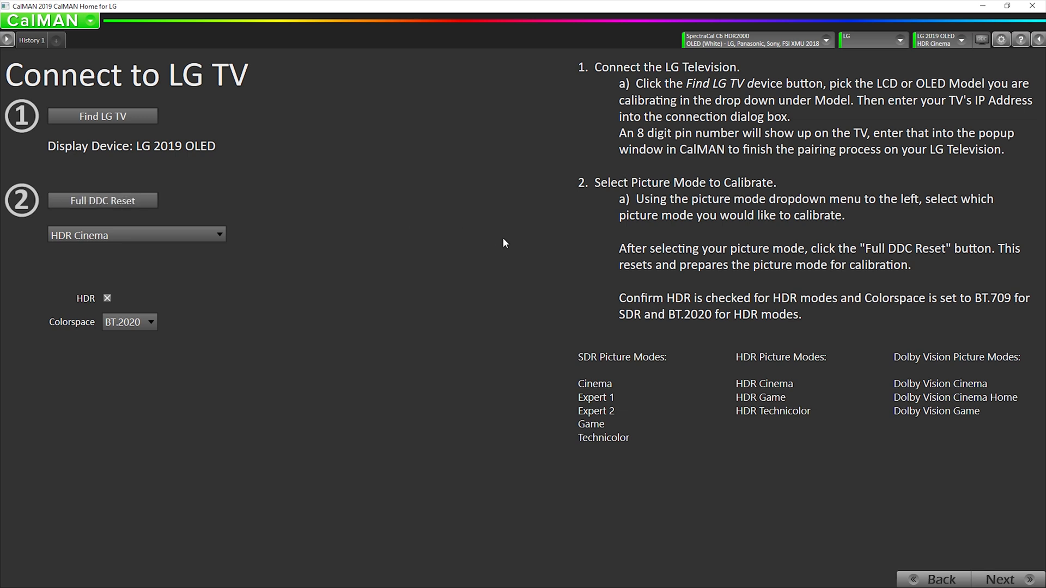
pyautogui.moveTo(891, 429)
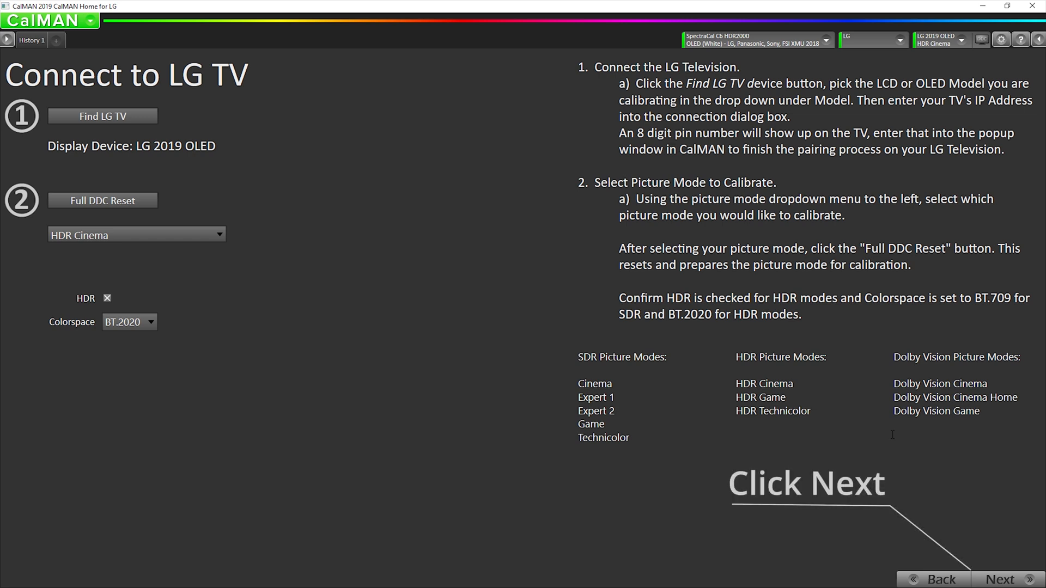
pyautogui.moveTo(1007, 584)
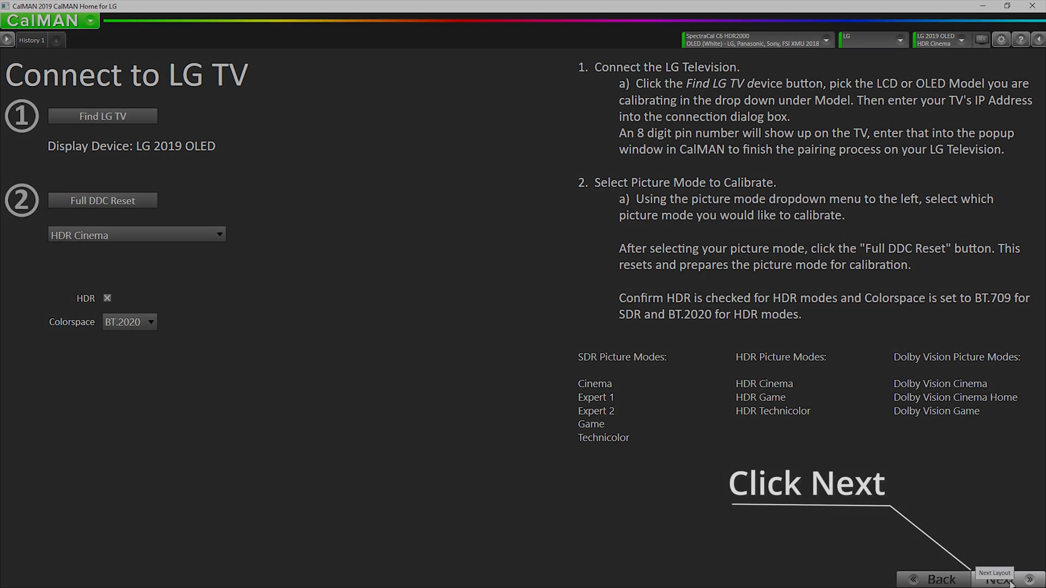
# Advance to the Display Controls page with Enable Calibration checked.
pyautogui.click(1006, 582)
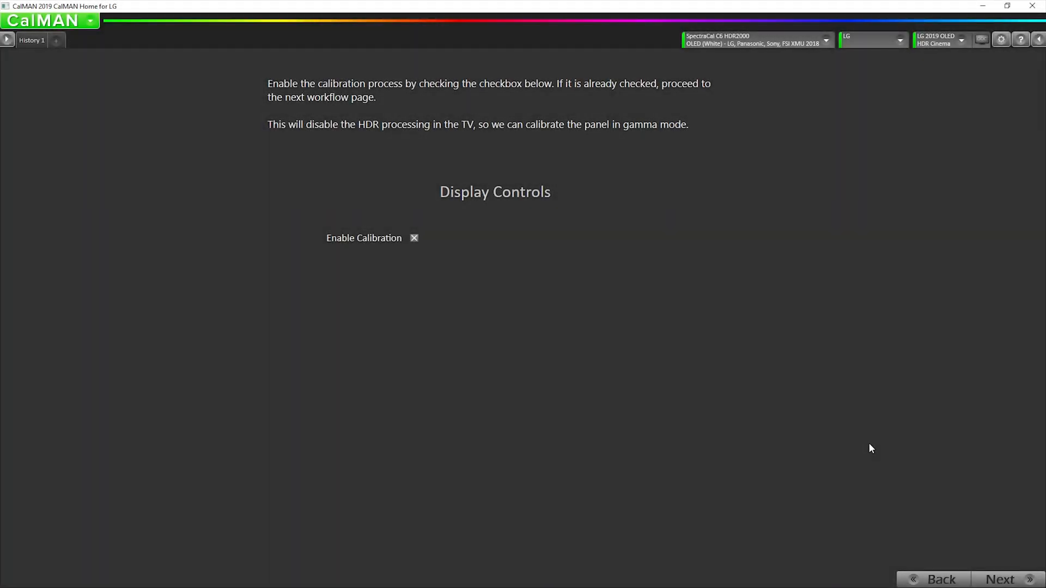
pyautogui.moveTo(706, 356)
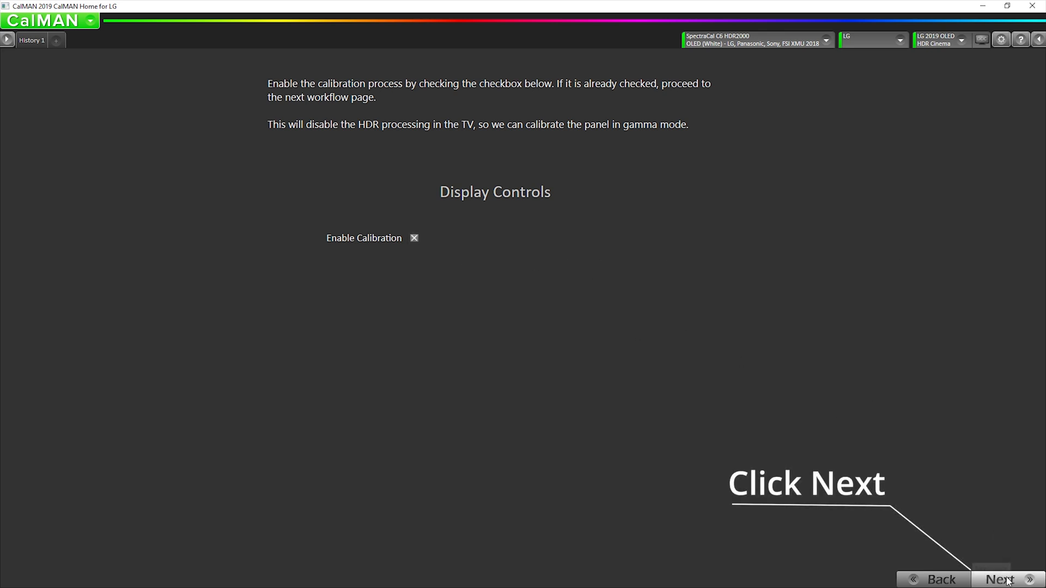
pyautogui.click(1002, 579)
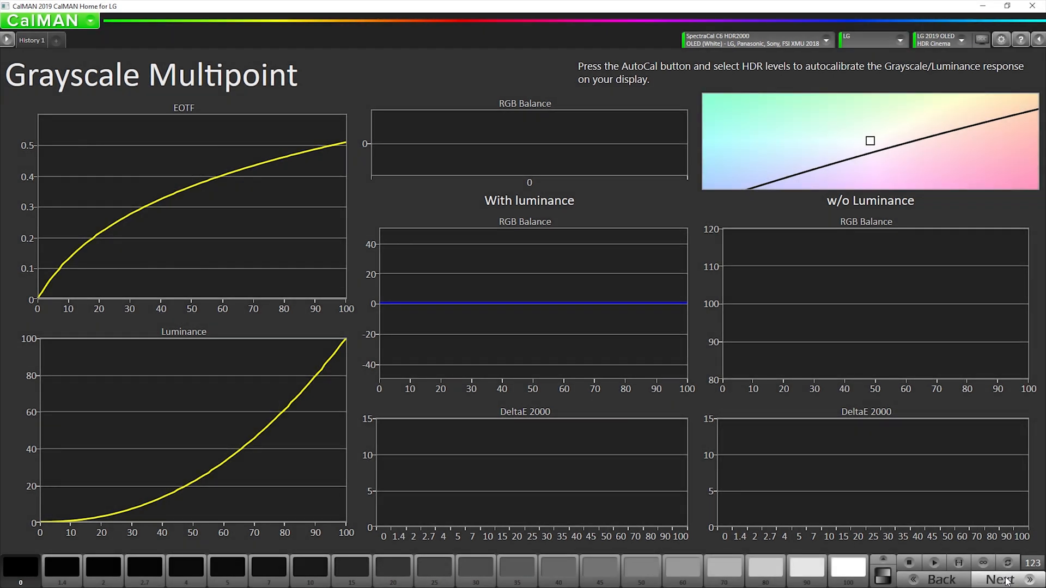
pyautogui.moveTo(758, 380)
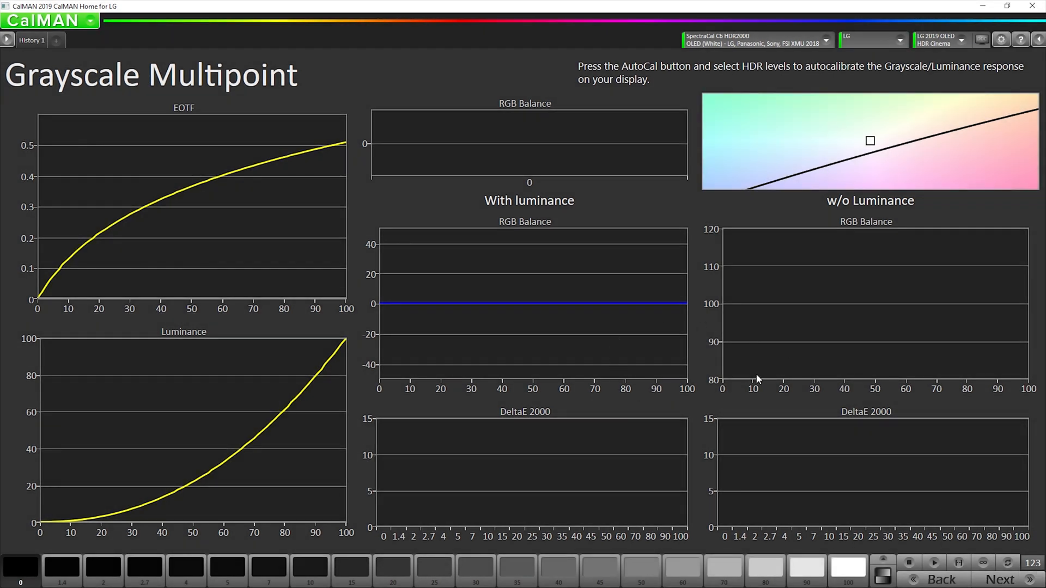
pyautogui.moveTo(961, 474)
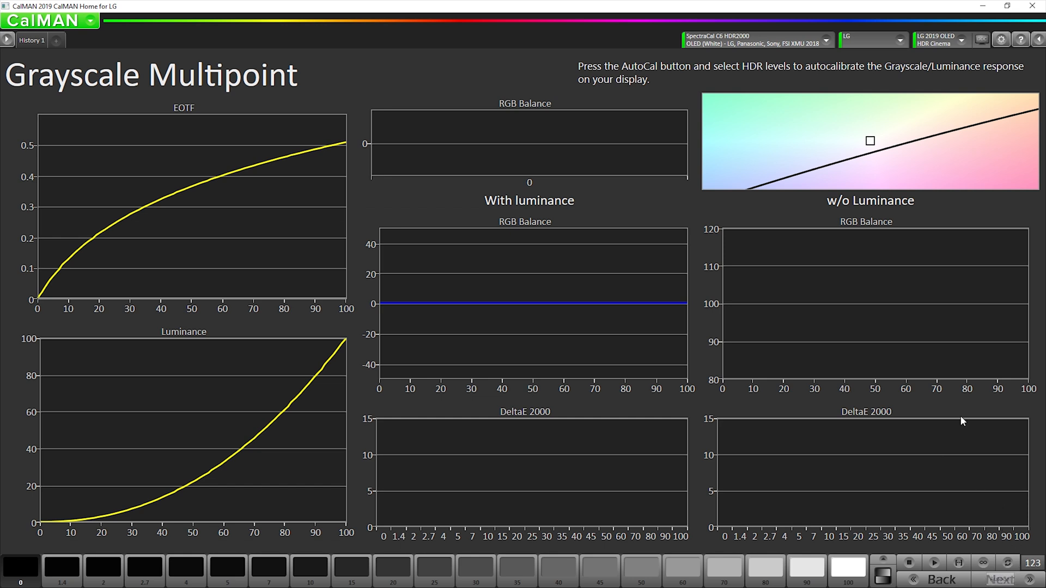
pyautogui.moveTo(944, 406)
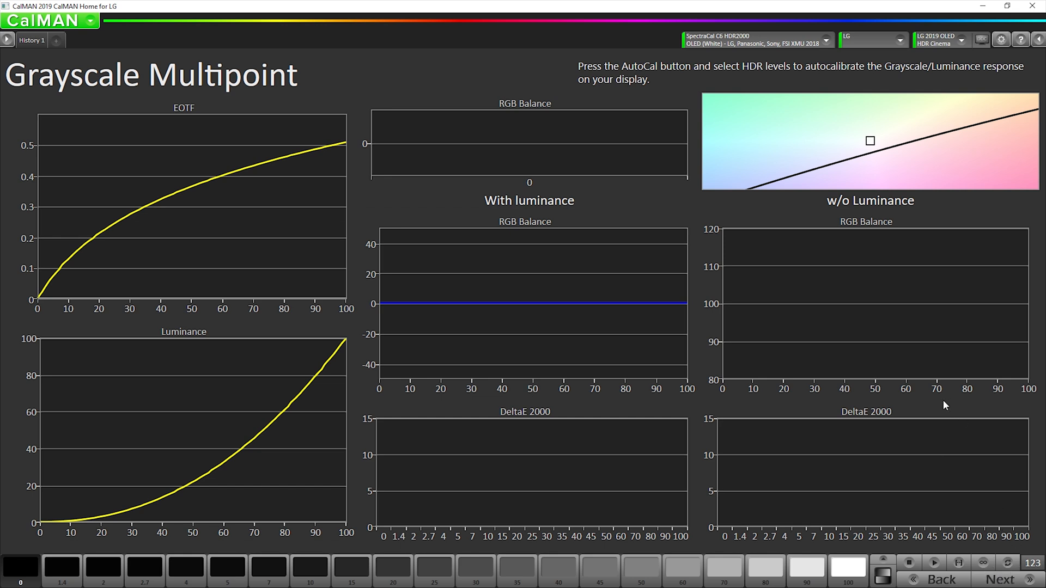
pyautogui.moveTo(937, 332)
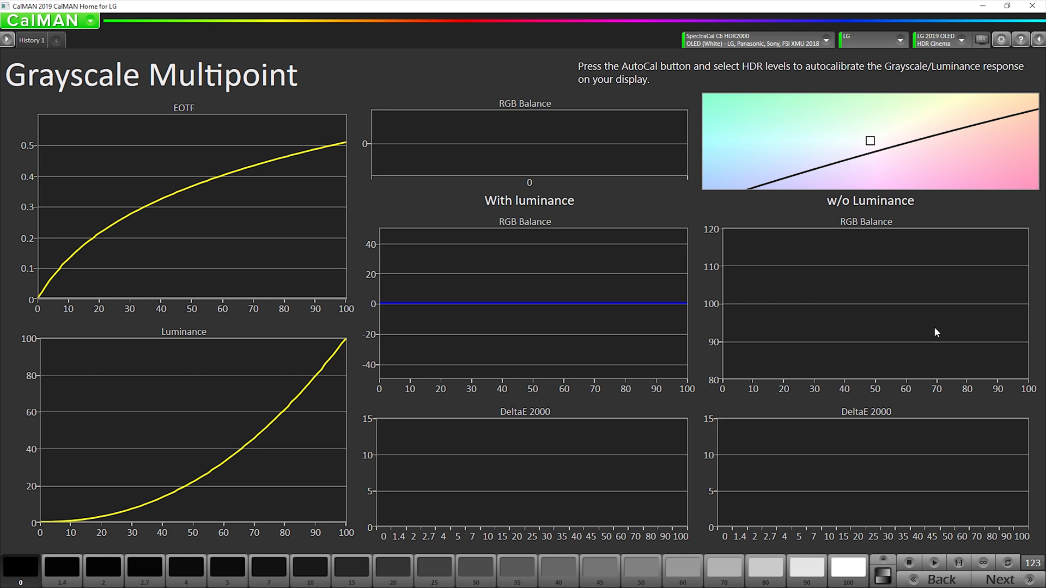
pyautogui.moveTo(1023, 109)
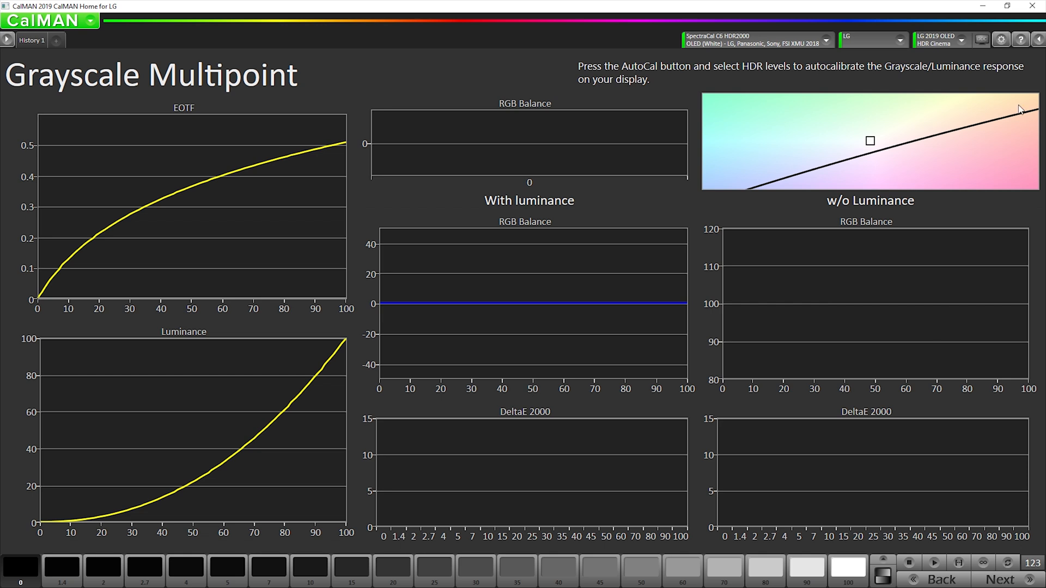
pyautogui.click(1004, 38)
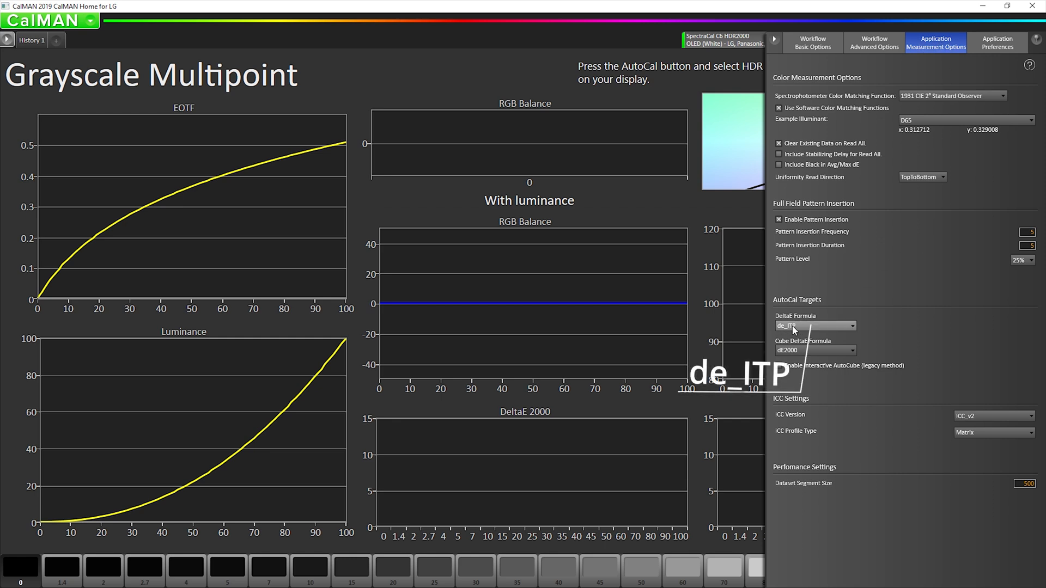
pyautogui.moveTo(785, 335)
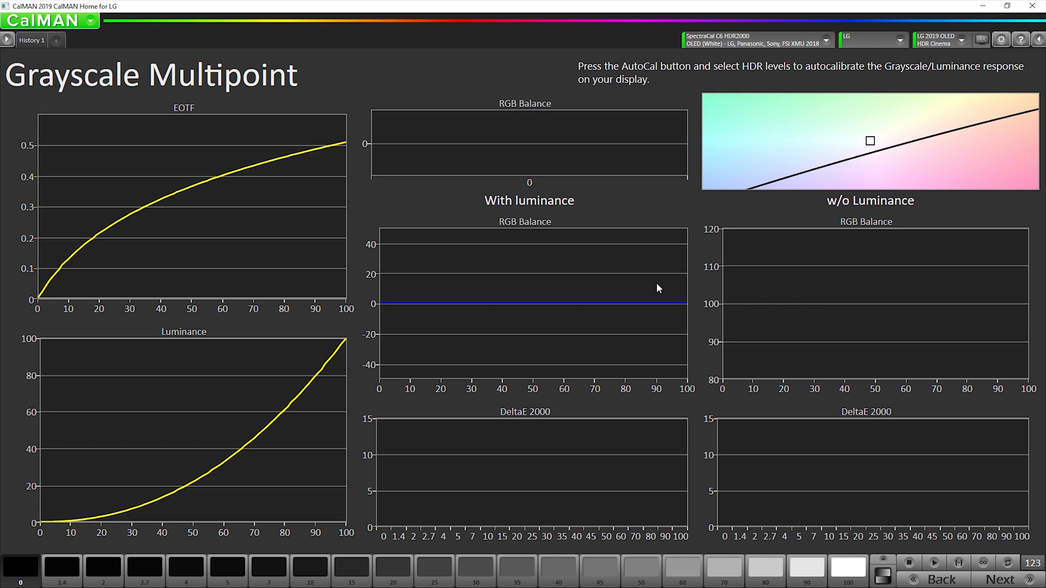
pyautogui.moveTo(689, 301)
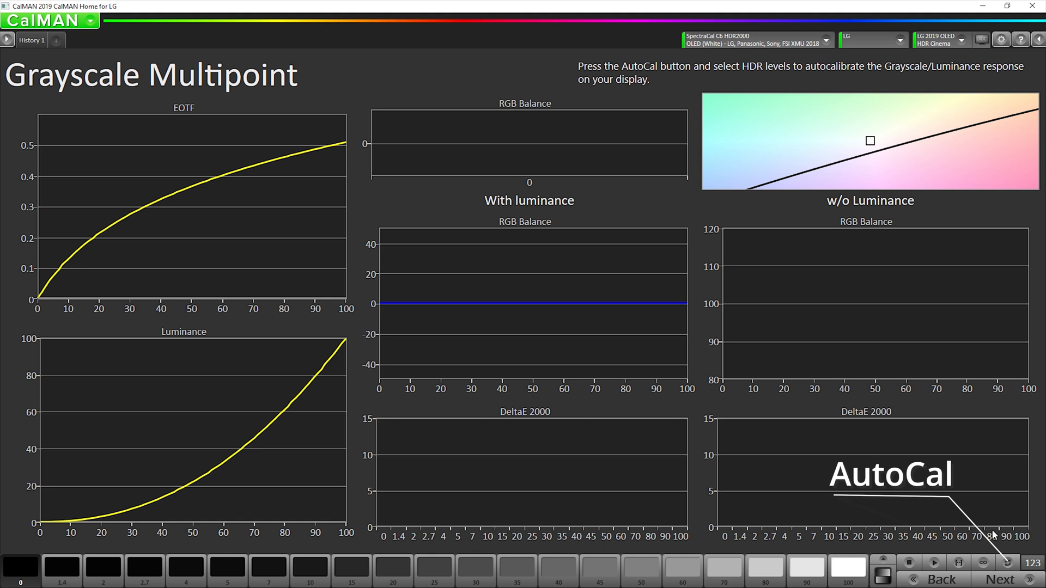
# Run grayscale AutoCal using LG 20 Points HDR and dismiss the completion message.
pyautogui.click(1006, 564)
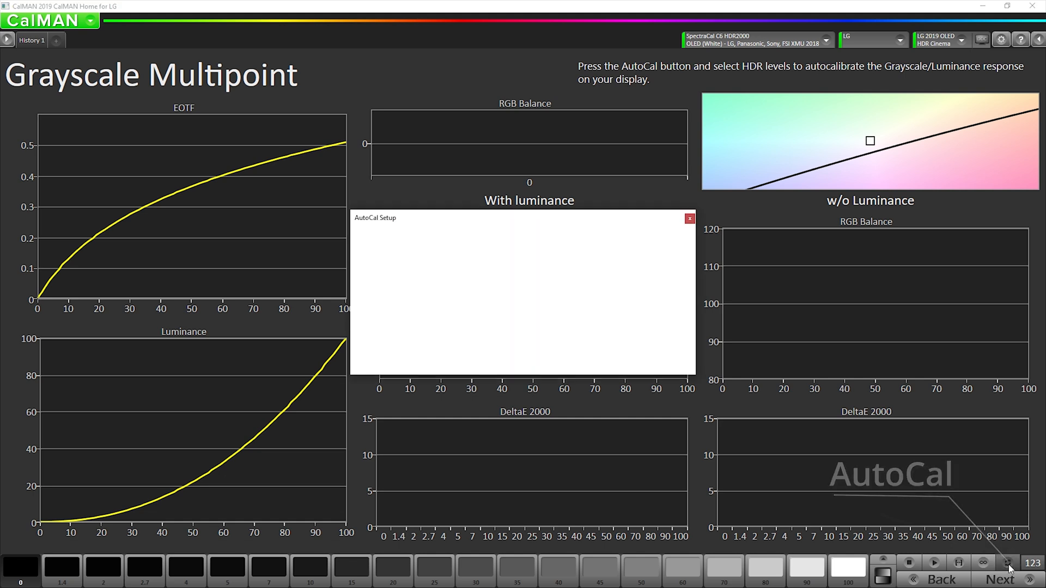
pyautogui.click(489, 323)
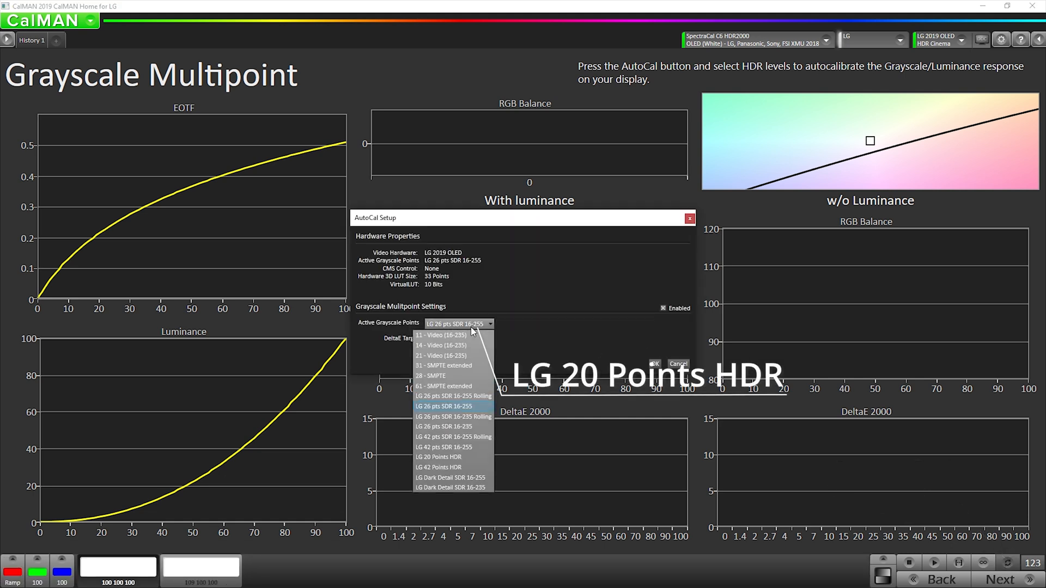
pyautogui.click(438, 456)
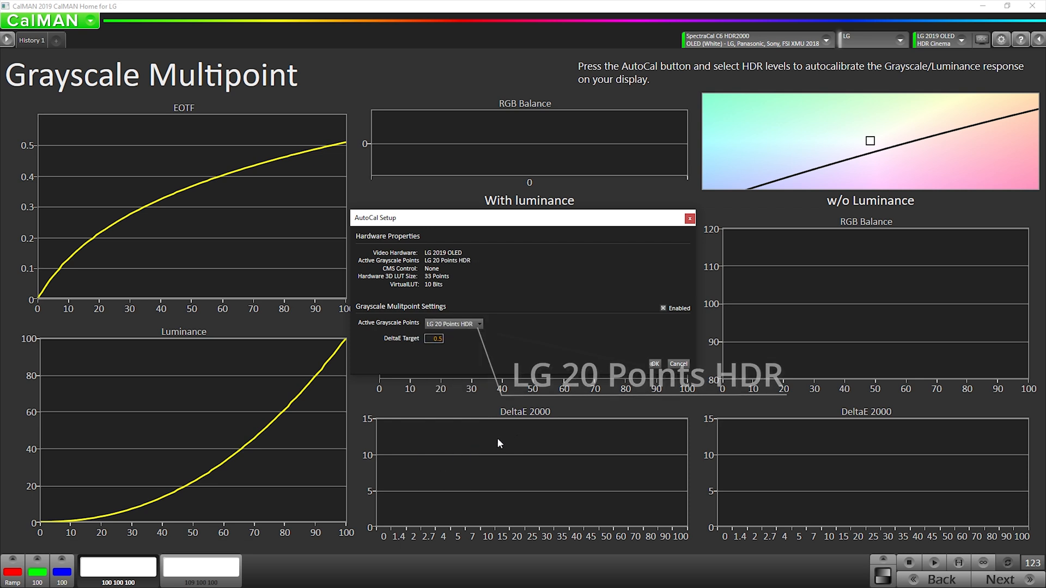
pyautogui.click(655, 363)
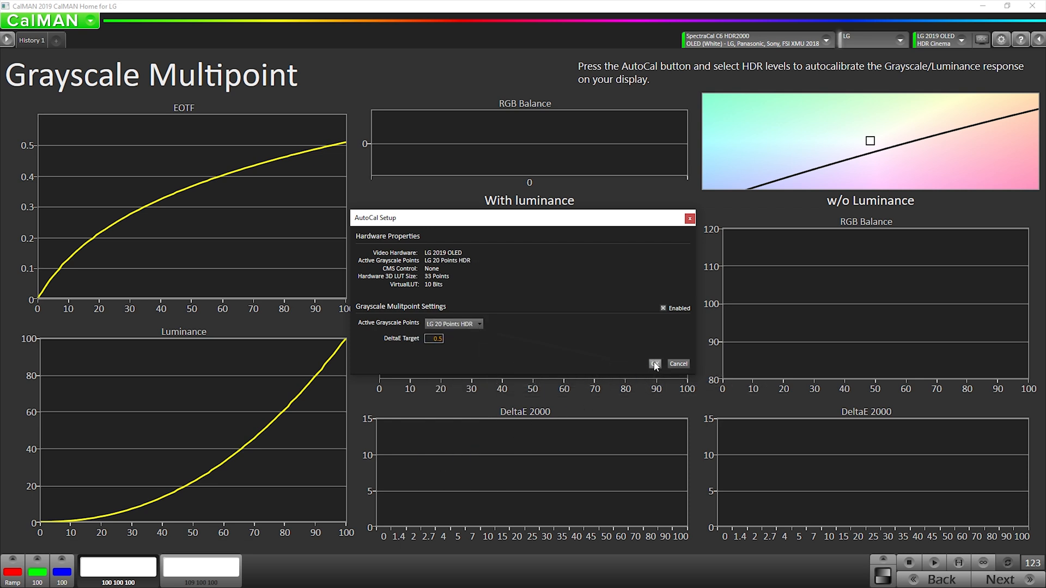
pyautogui.click(655, 363)
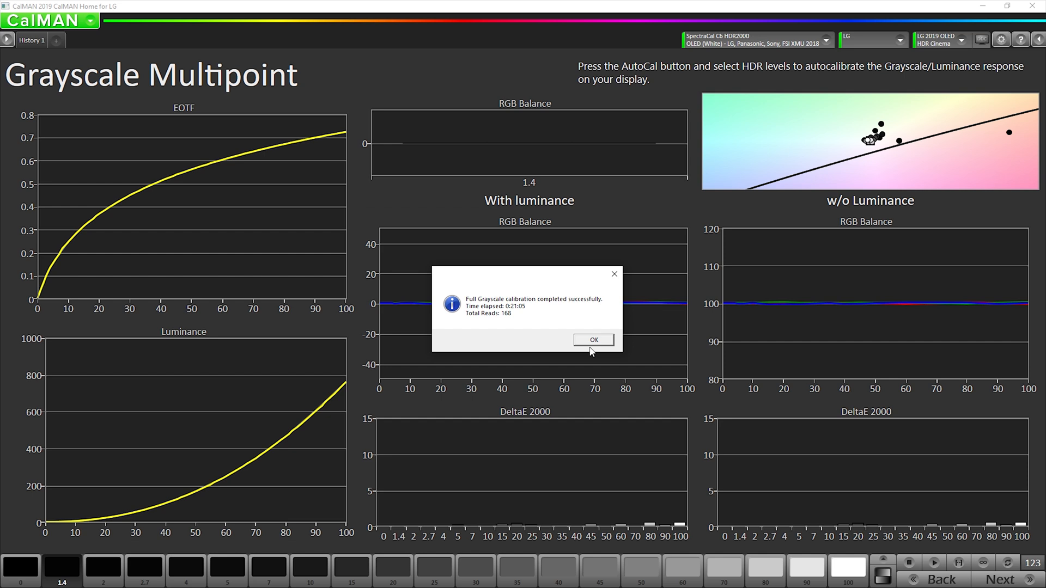
pyautogui.moveTo(598, 331)
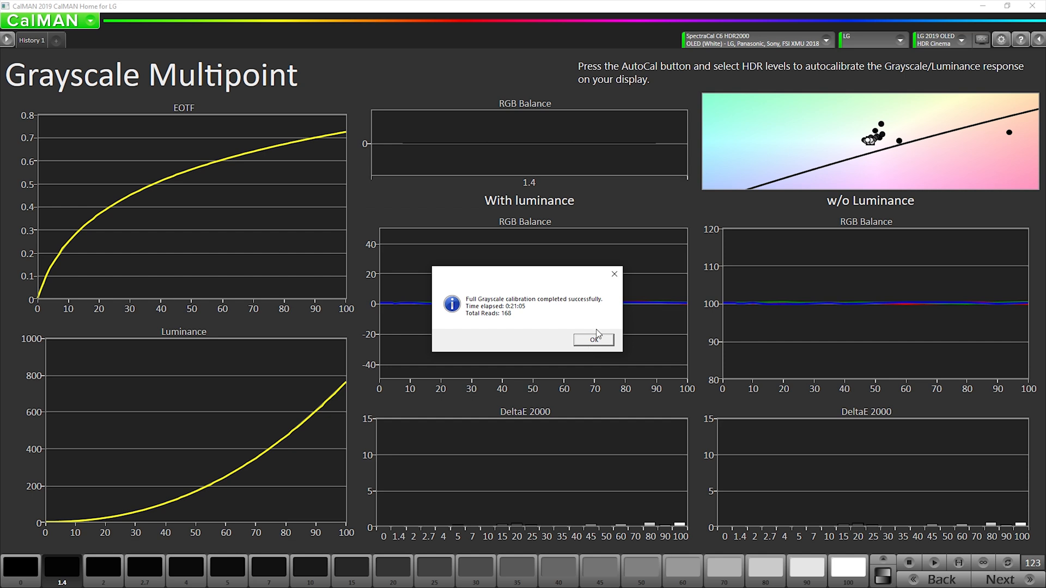
pyautogui.click(593, 338)
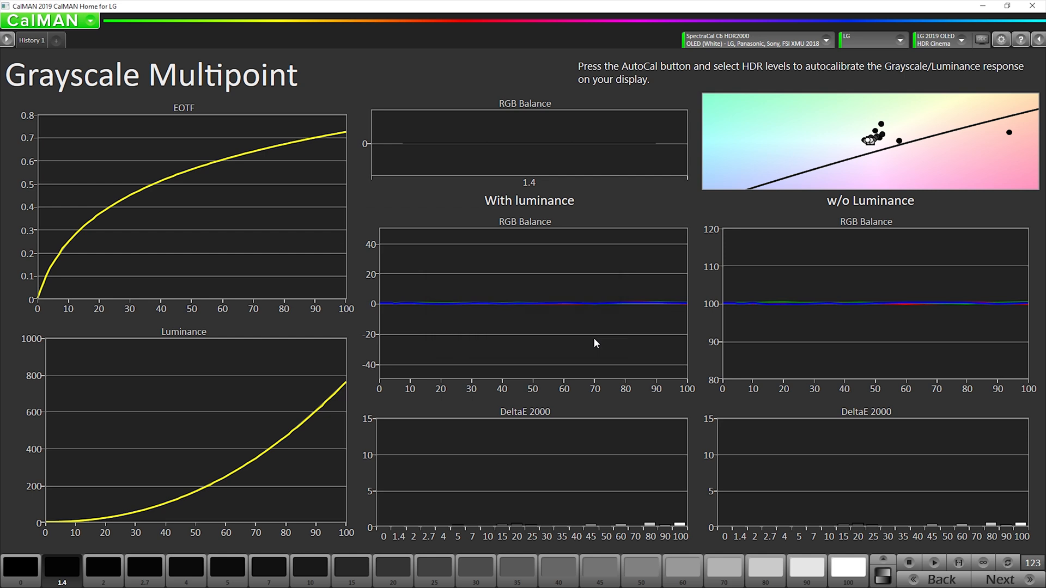
pyautogui.moveTo(1003, 585)
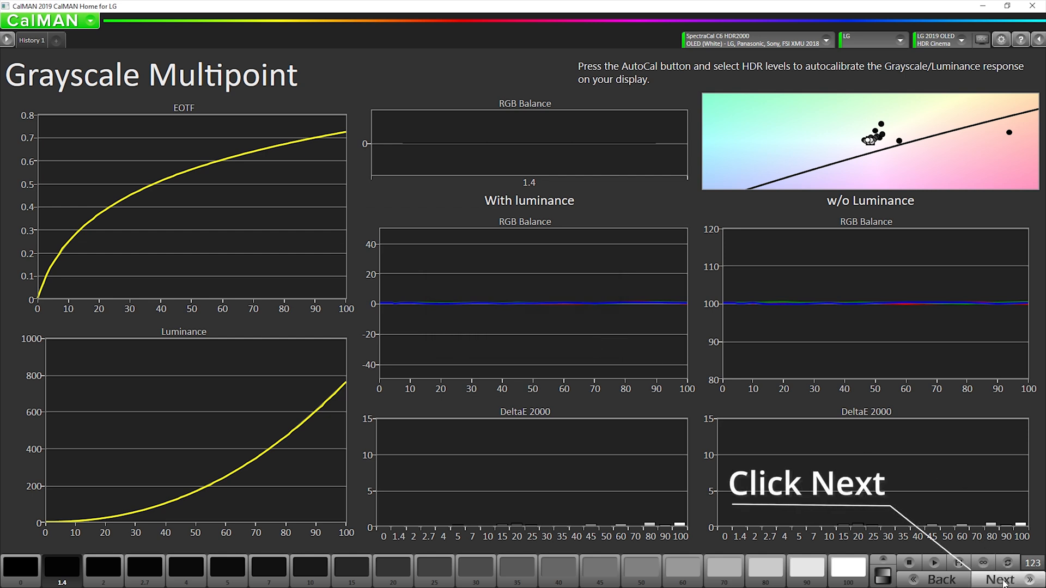
# On the Colorspace step, run Matrix LUT 3D LUT AutoCal and dismiss its completion notice.
pyautogui.click(1000, 579)
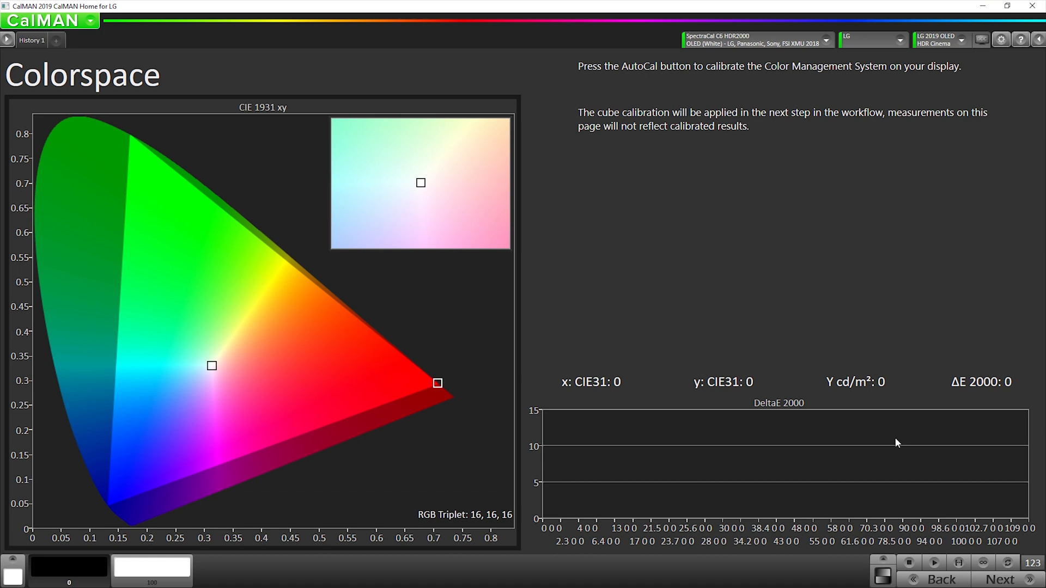
pyautogui.moveTo(1008, 562)
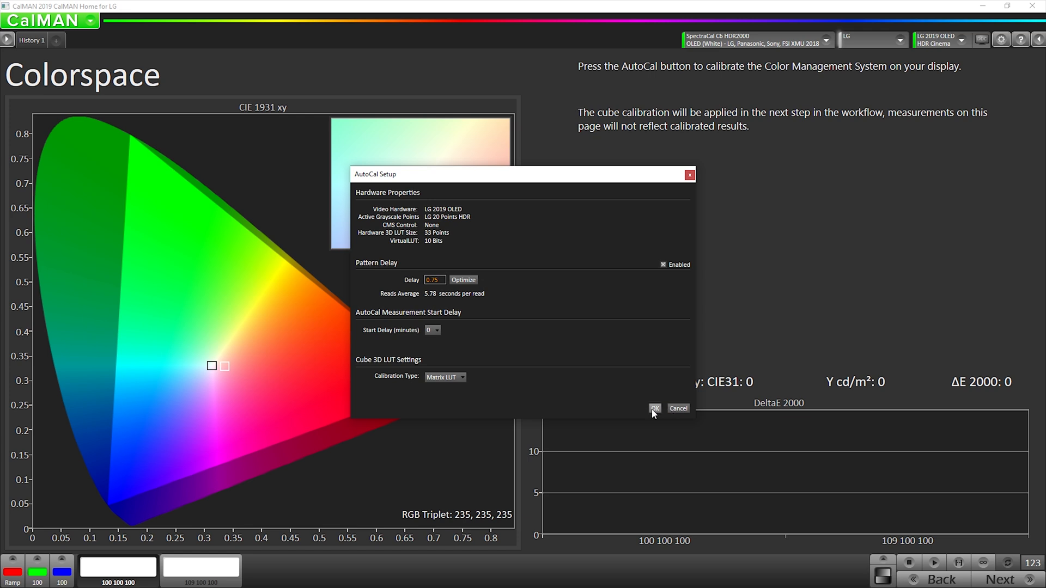
pyautogui.click(655, 408)
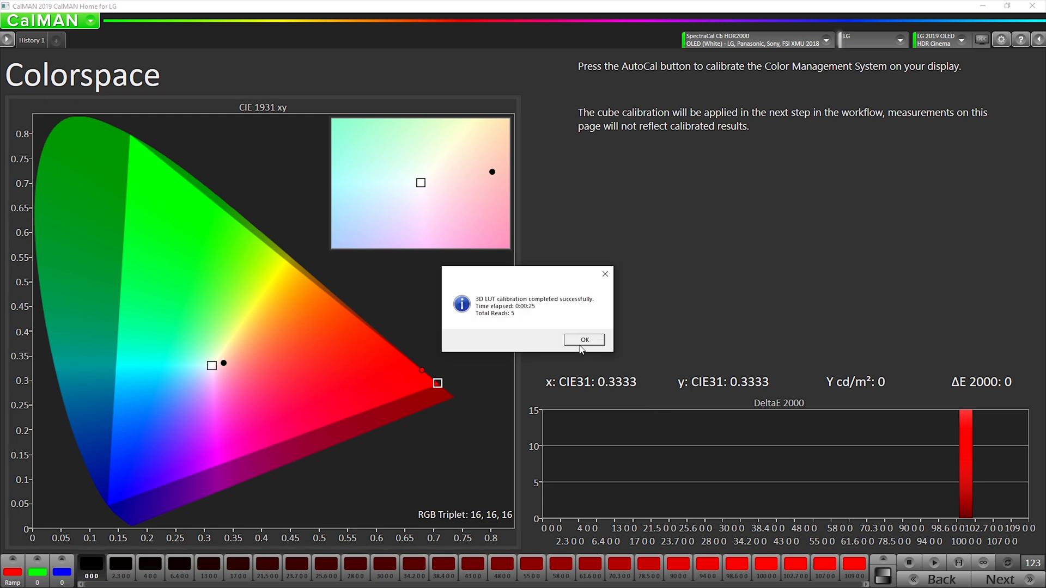
pyautogui.click(585, 339)
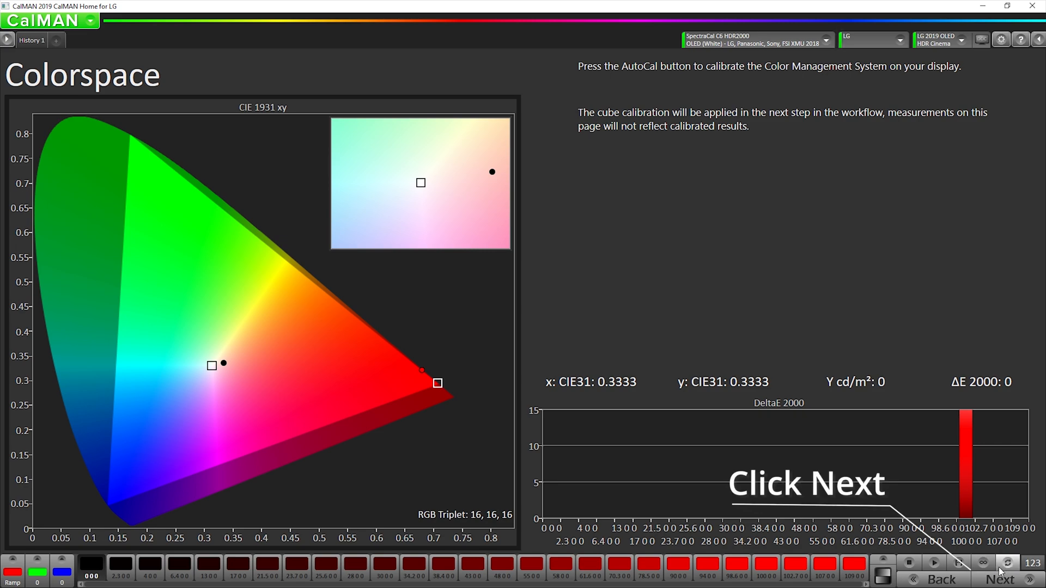
# Set the Custom HDR Tone Curve Luminance to 750, matching the 750.5-nit measured peak.
pyautogui.click(1003, 580)
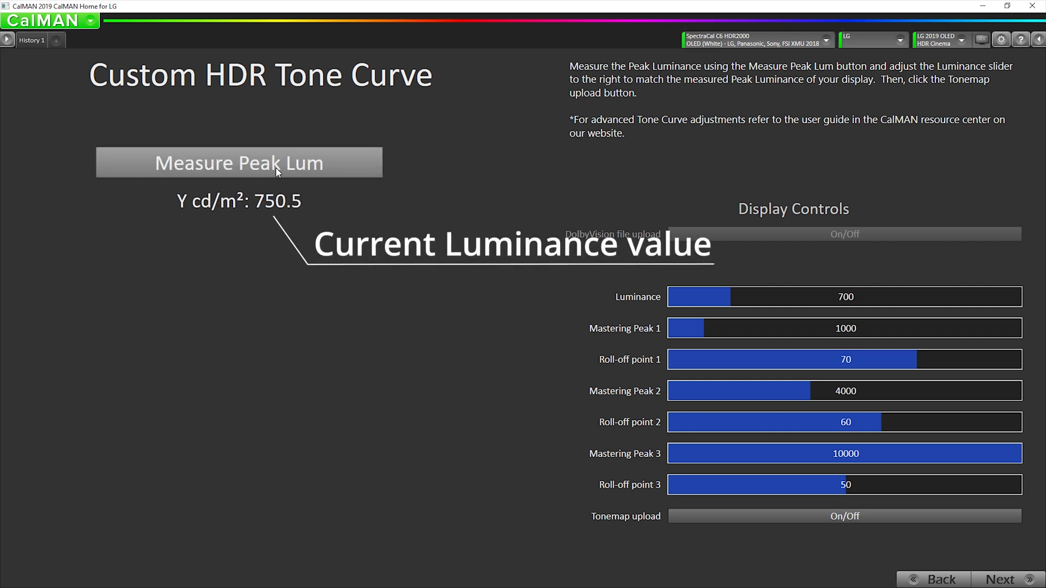
pyautogui.click(845, 297)
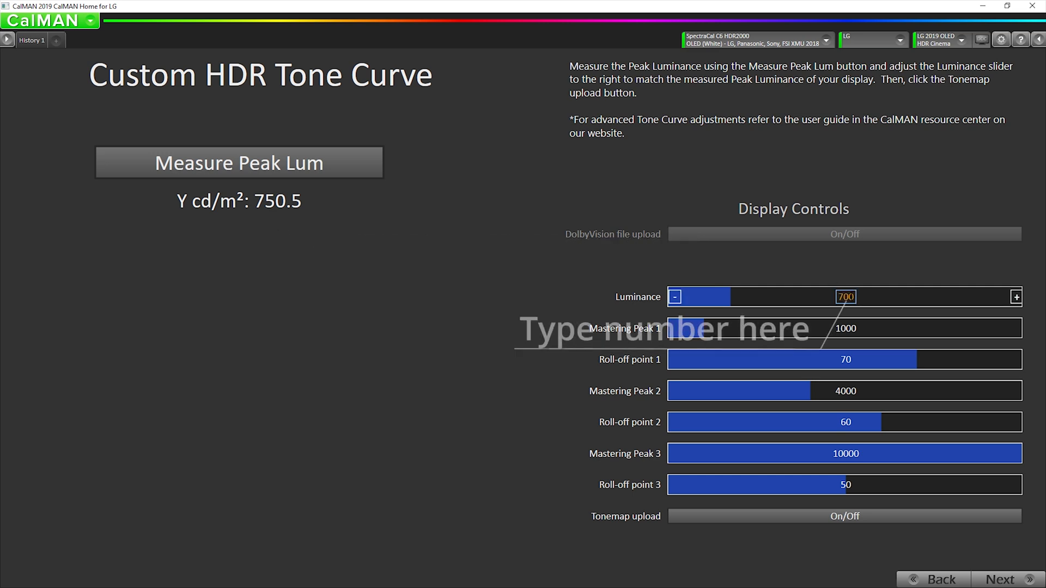
pyautogui.write('750')
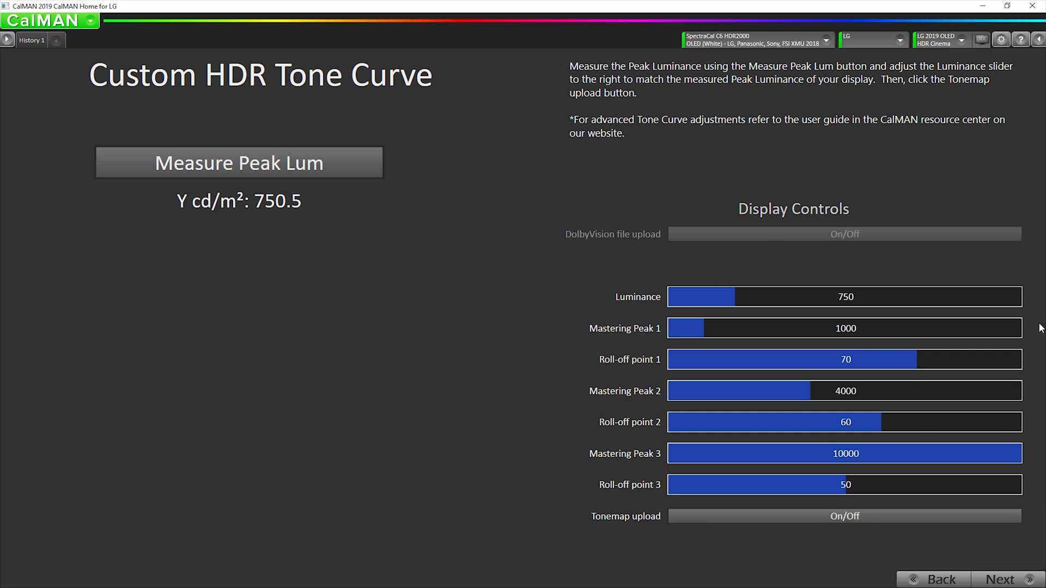
pyautogui.moveTo(815, 273)
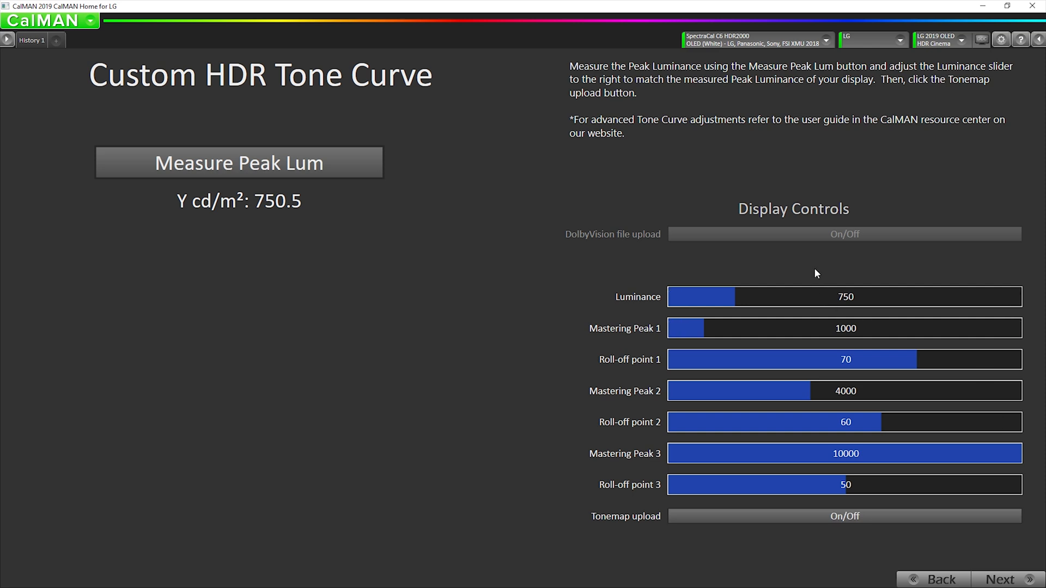
pyautogui.click(844, 485)
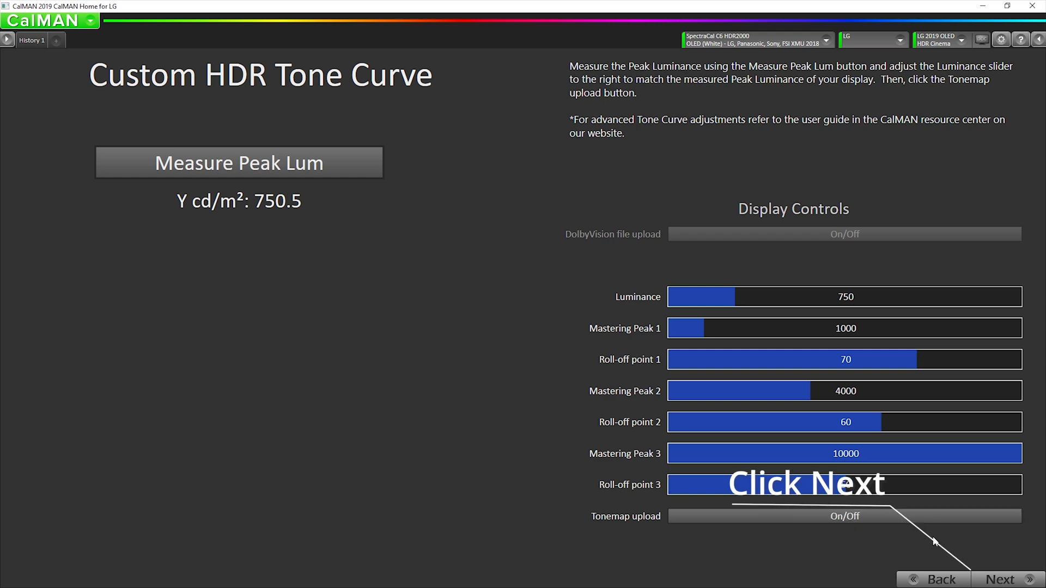
# Uncheck Enable Calibration on Display Controls so the TV resumes HDR processing.
pyautogui.click(1001, 580)
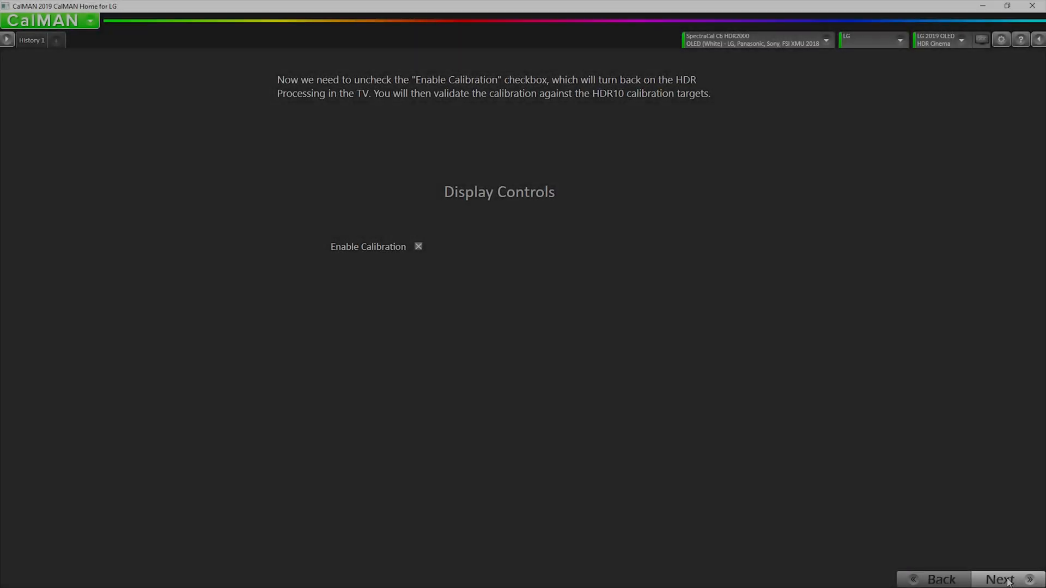
pyautogui.click(417, 247)
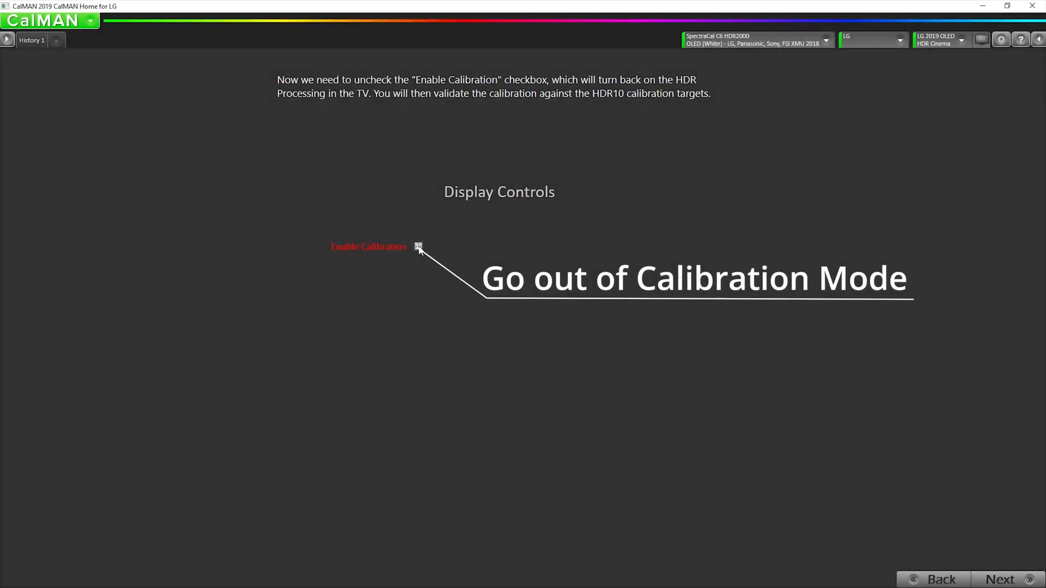
pyautogui.click(418, 246)
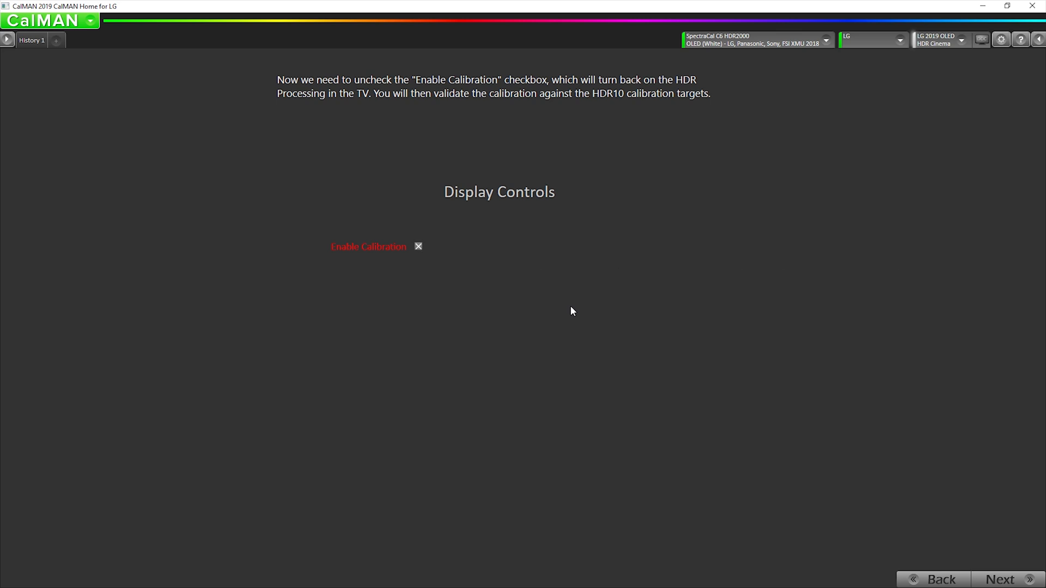
pyautogui.click(418, 247)
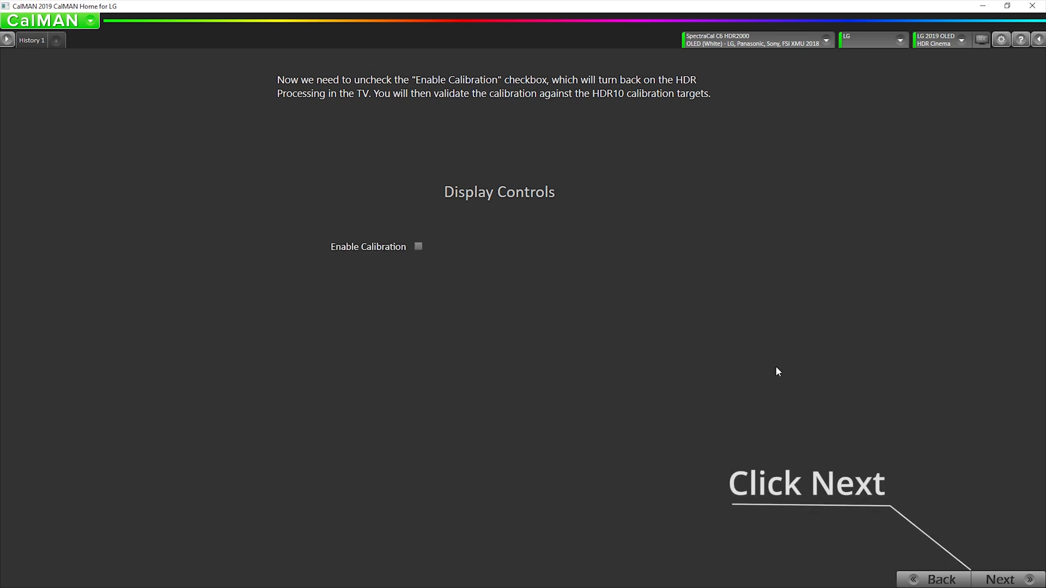
pyautogui.click(998, 579)
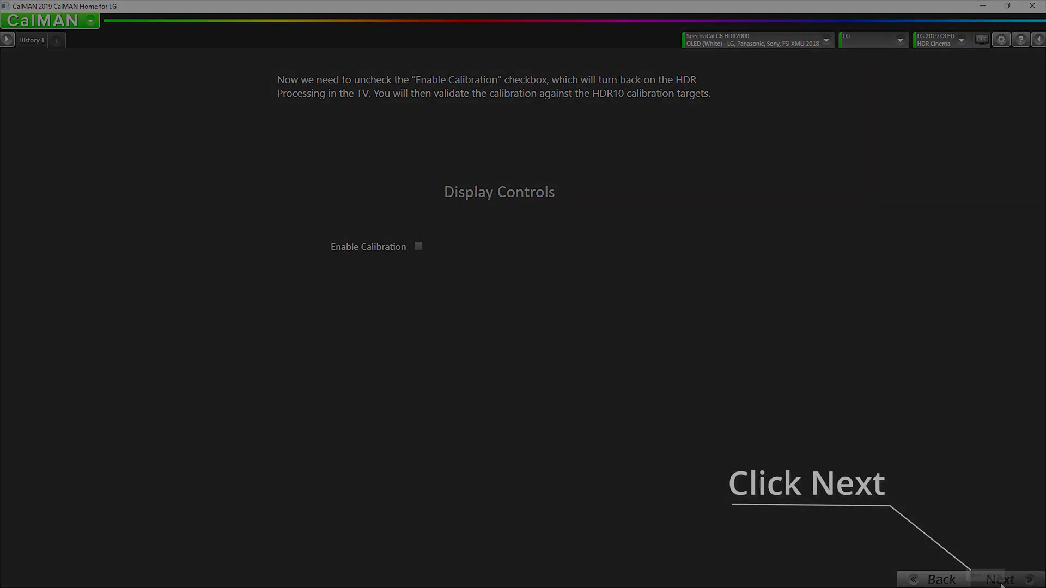
# Advance to the Pre/Post Comparison page, unavailable with LG internal HDR patterns.
pyautogui.click(1000, 579)
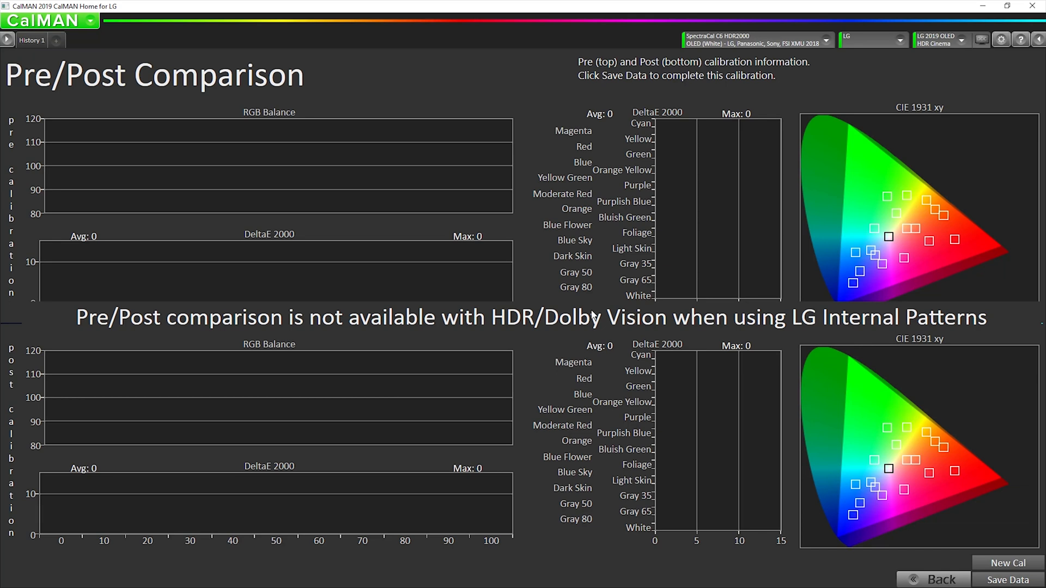
pyautogui.moveTo(895, 212)
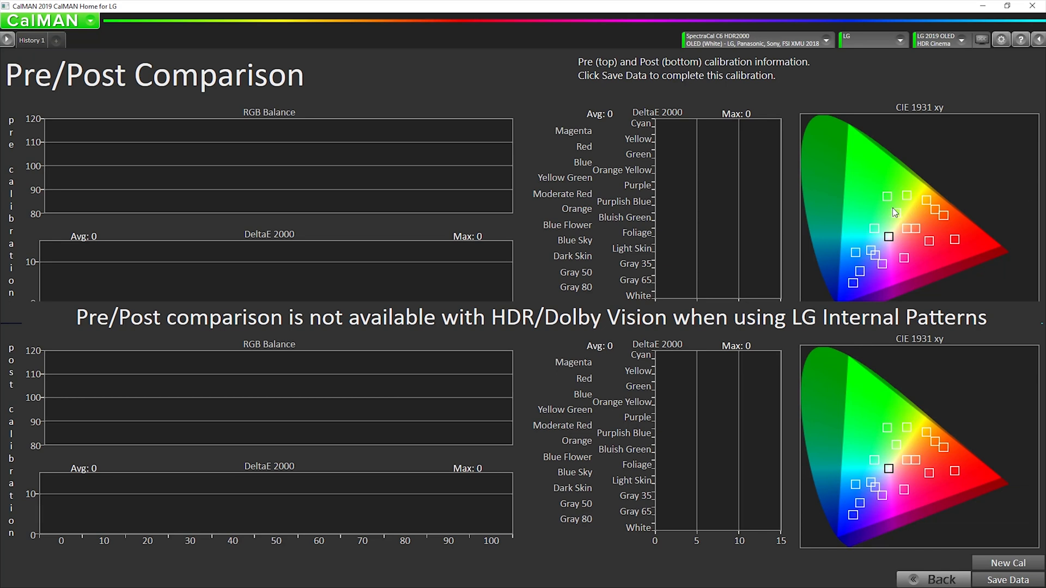
pyautogui.moveTo(865, 241)
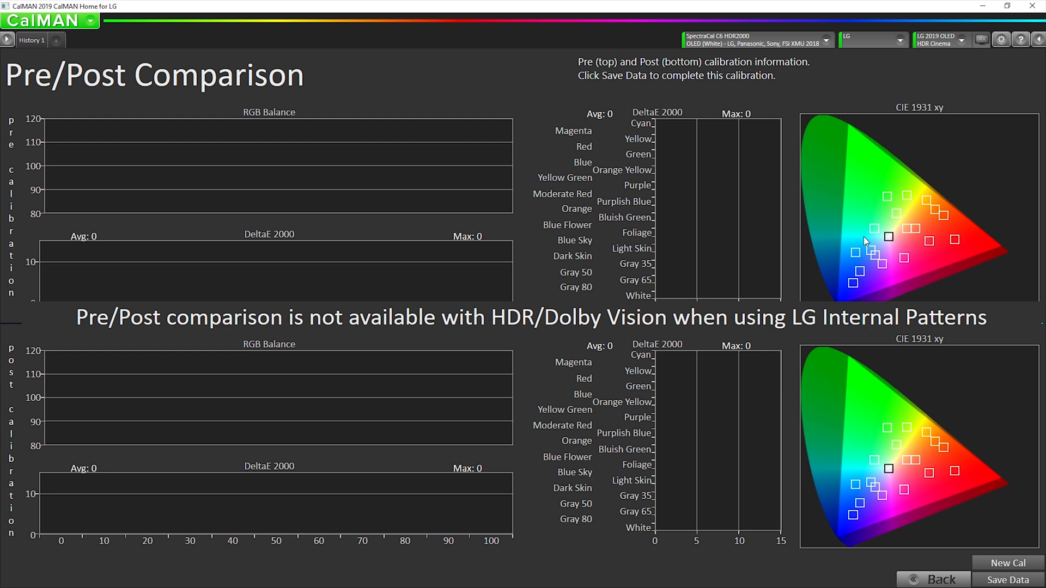